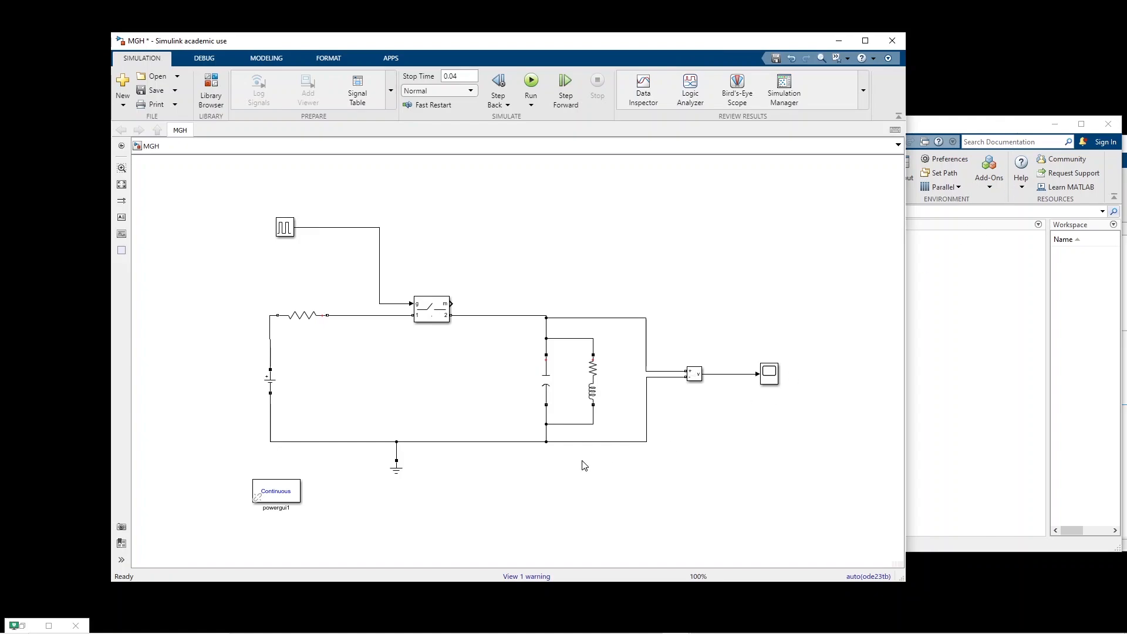
- Inspect the resistor-inductor and capacitor branch parameters, closing both without changes
{"action": "left_click", "coordinate": [302, 315]}
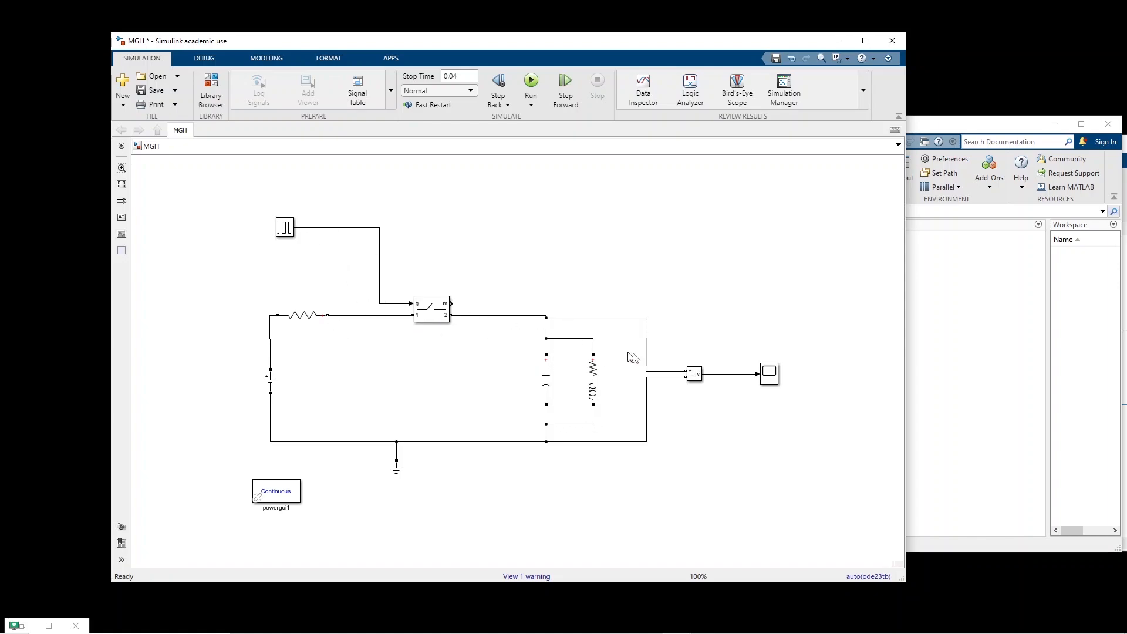
{"action": "mouse_move", "coordinate": [605, 426]}
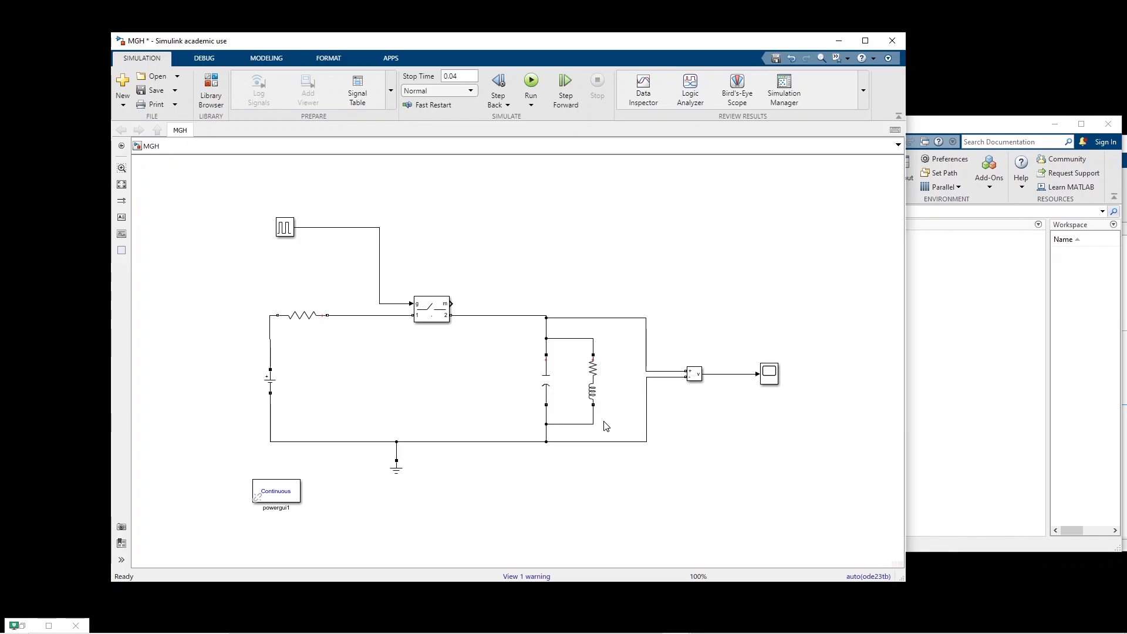
{"action": "left_click", "coordinate": [590, 376]}
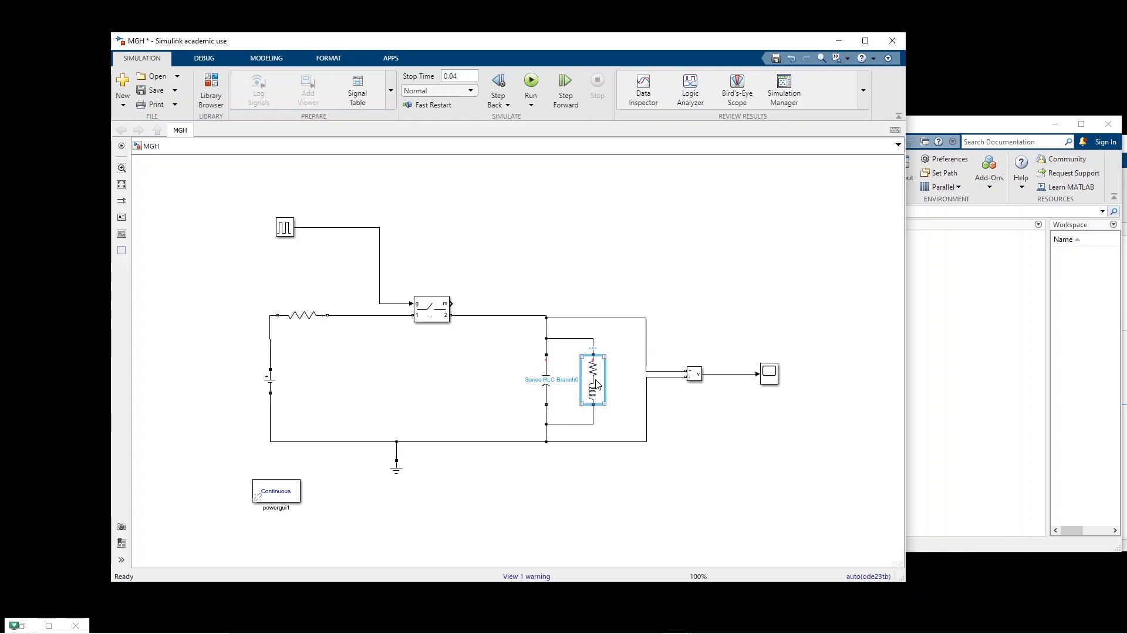
{"action": "double_click", "coordinate": [593, 382]}
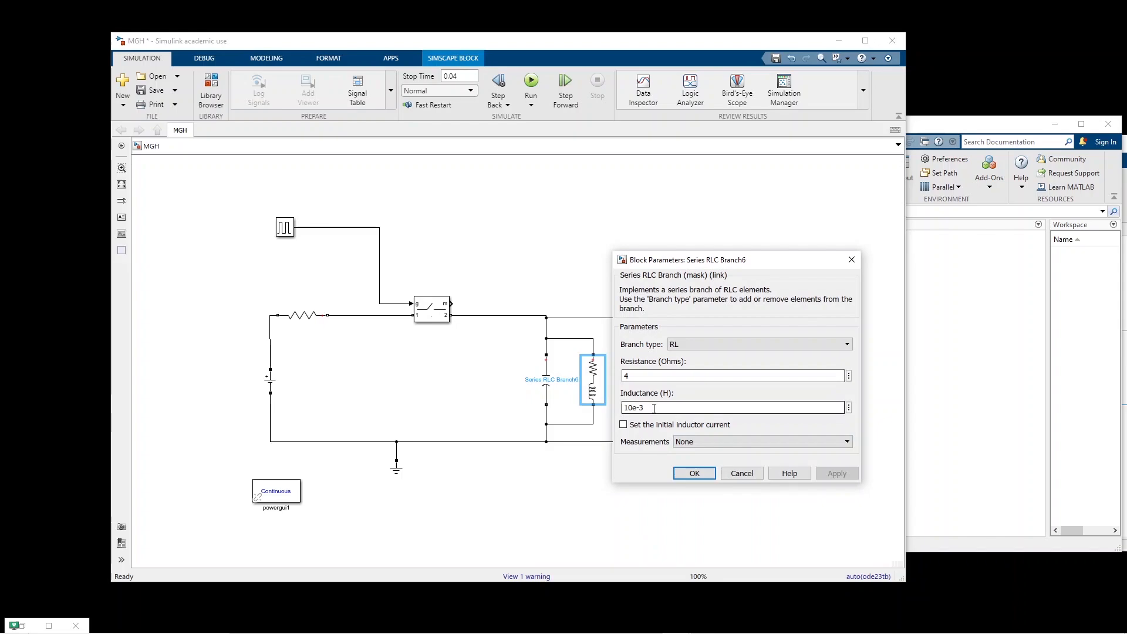
{"action": "left_click", "coordinate": [694, 473]}
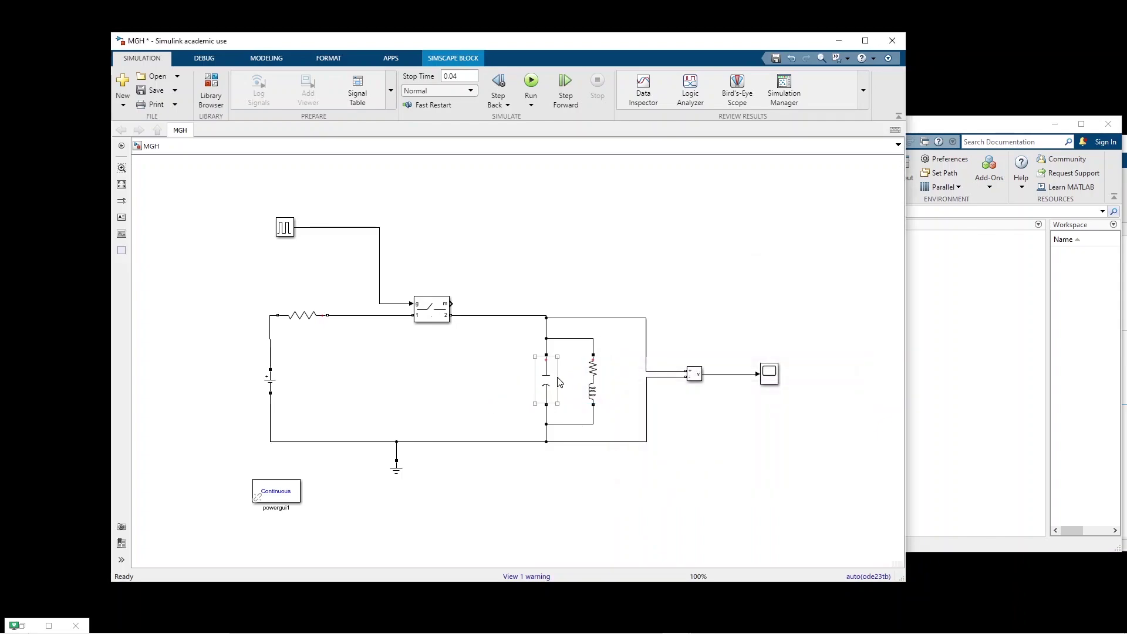
{"action": "double_click", "coordinate": [546, 380]}
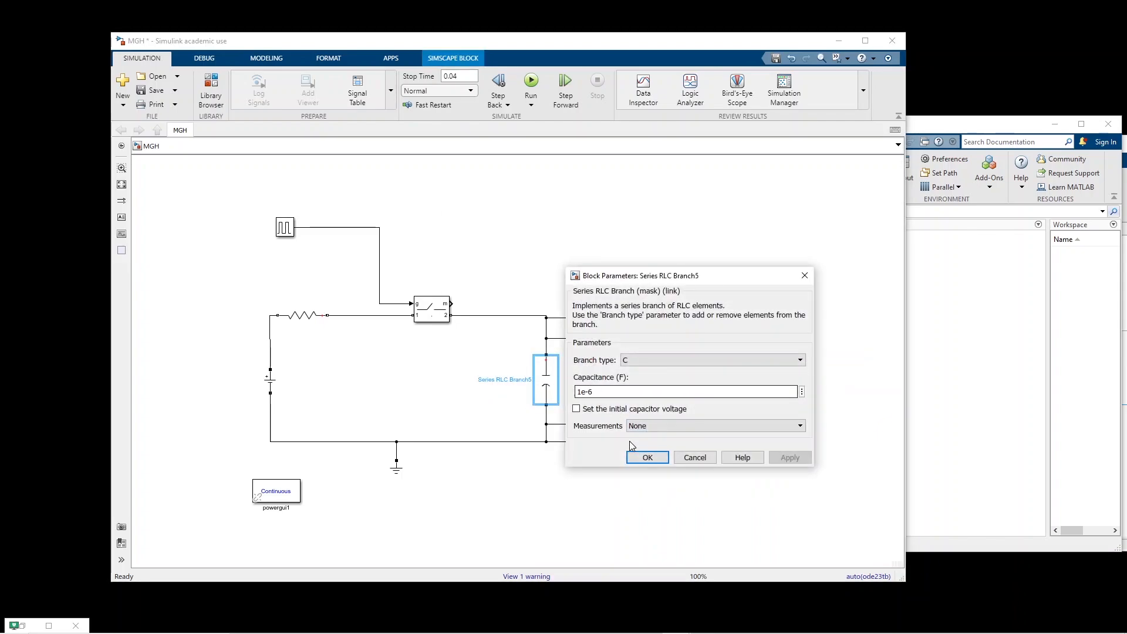
{"action": "left_click", "coordinate": [647, 458]}
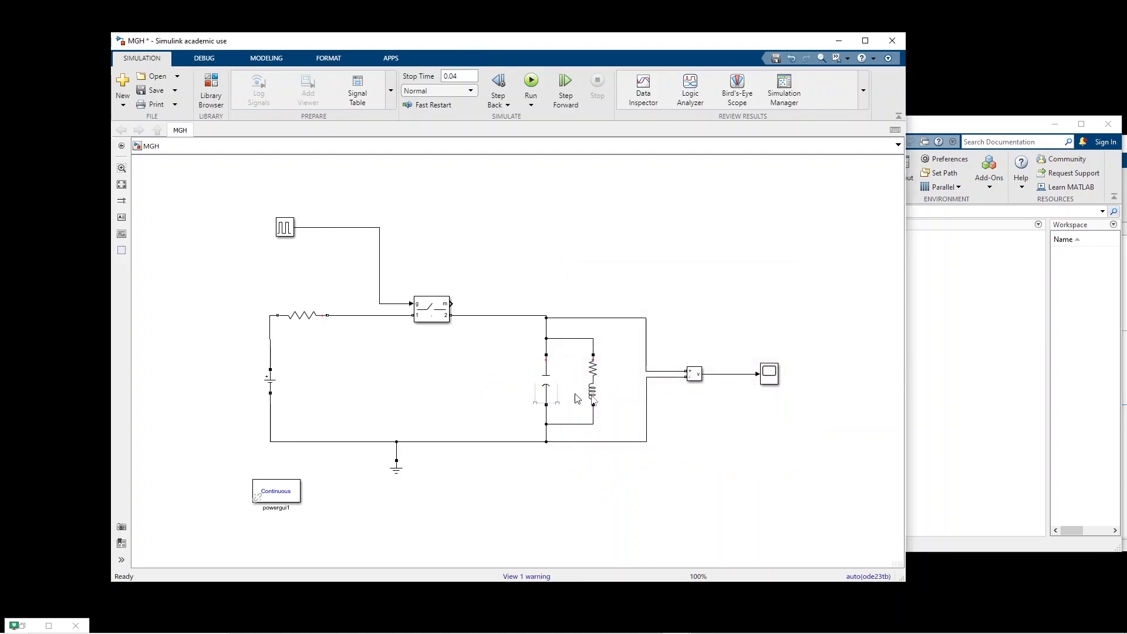
{"action": "left_click", "coordinate": [593, 381]}
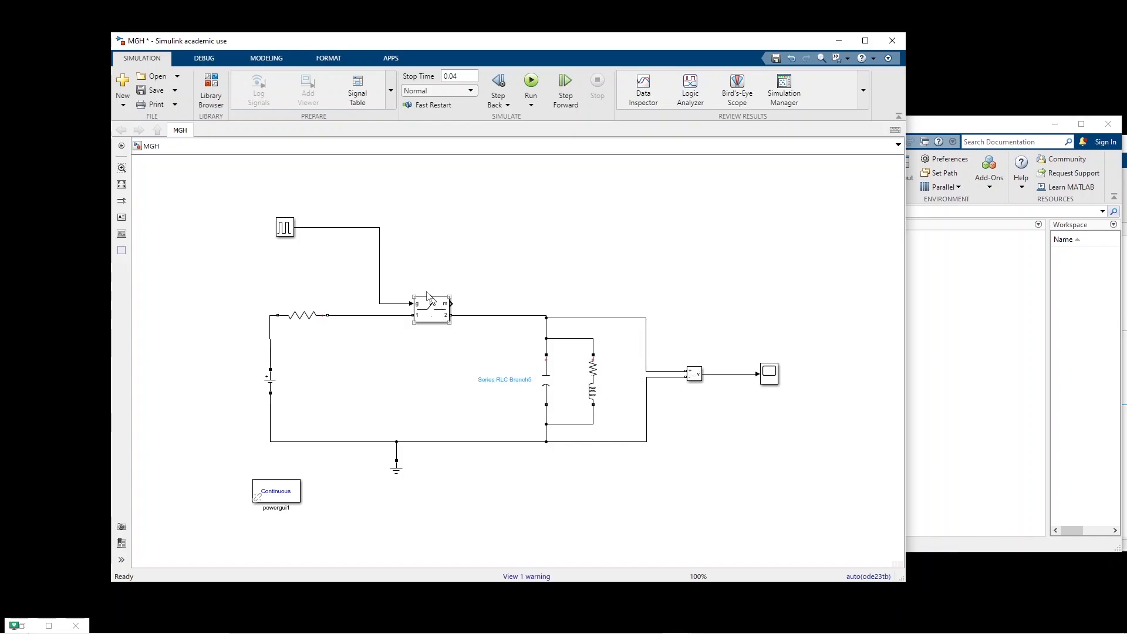
{"action": "left_click", "coordinate": [591, 371]}
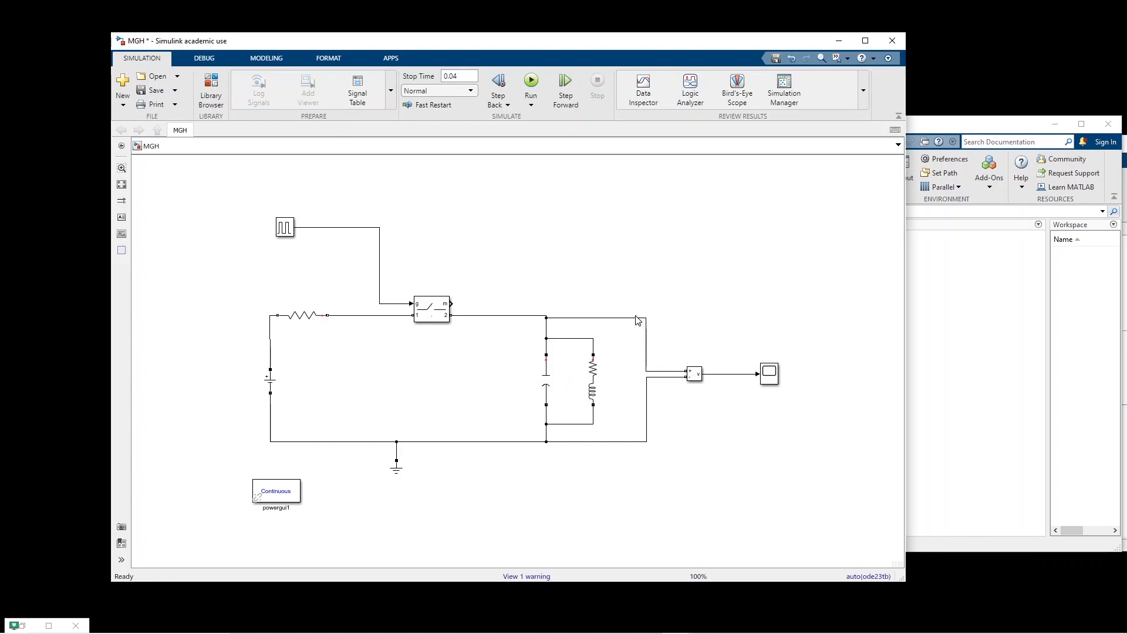
{"action": "mouse_move", "coordinate": [616, 439]}
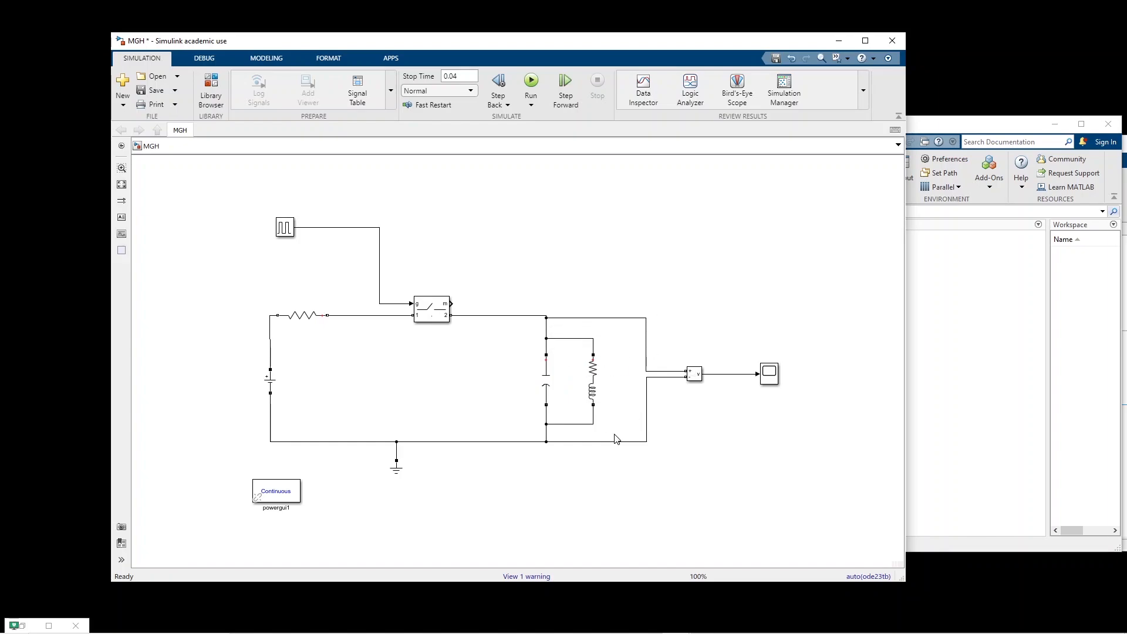
{"action": "mouse_move", "coordinate": [633, 317]}
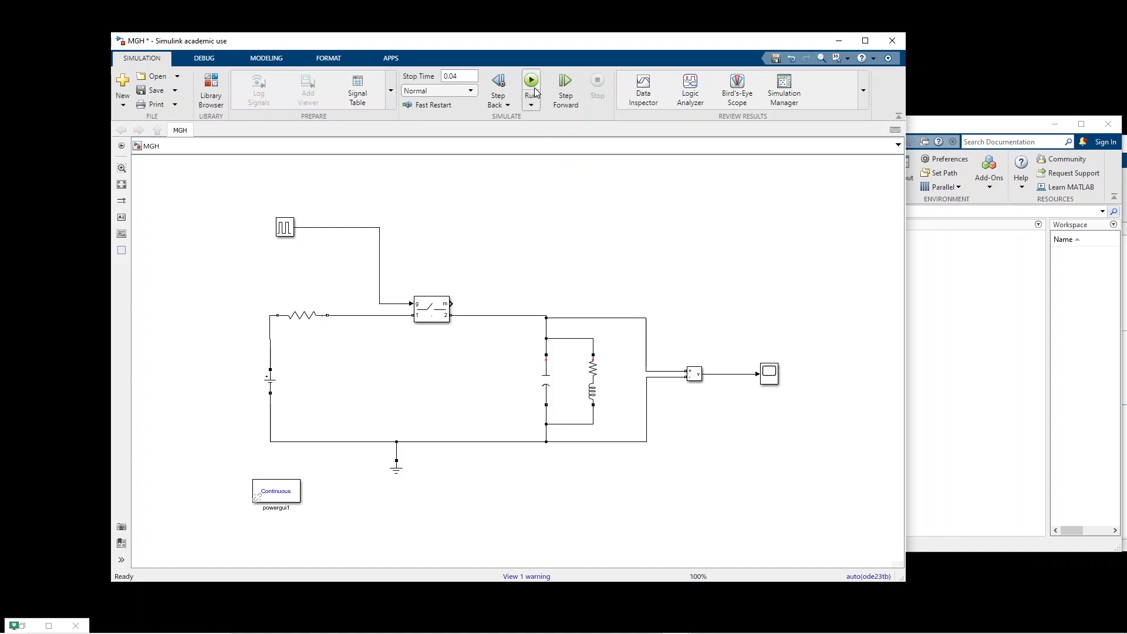
- Run the simulation and open the Scope to watch the Voltage Measurement2 waveform
{"action": "left_click", "coordinate": [531, 79]}
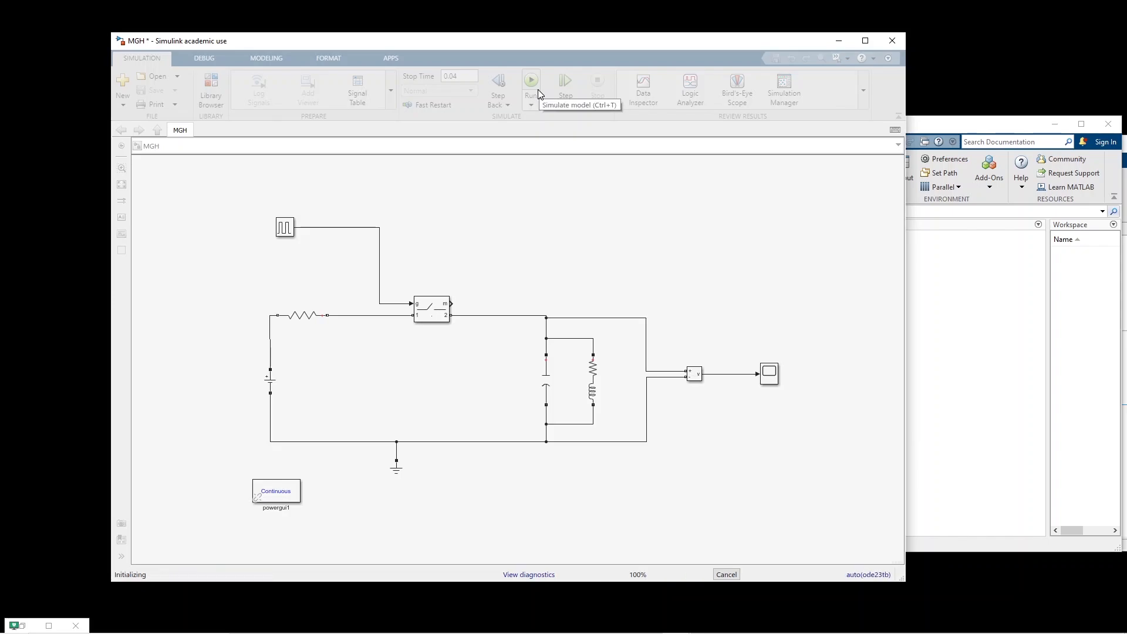
{"action": "left_click", "coordinate": [531, 80]}
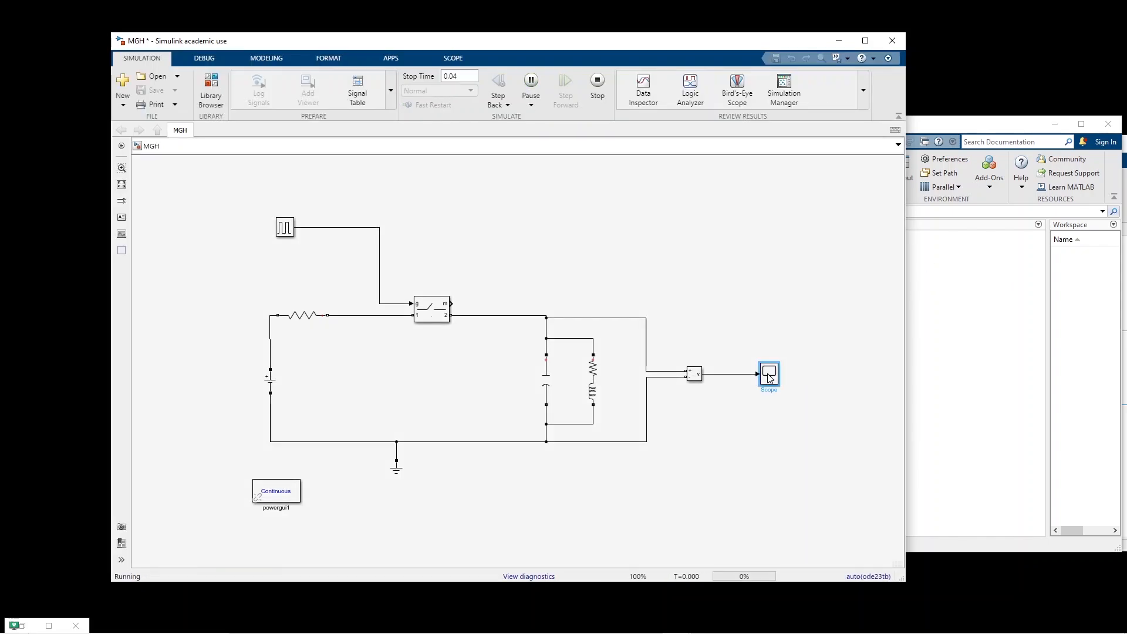
{"action": "double_click", "coordinate": [768, 374]}
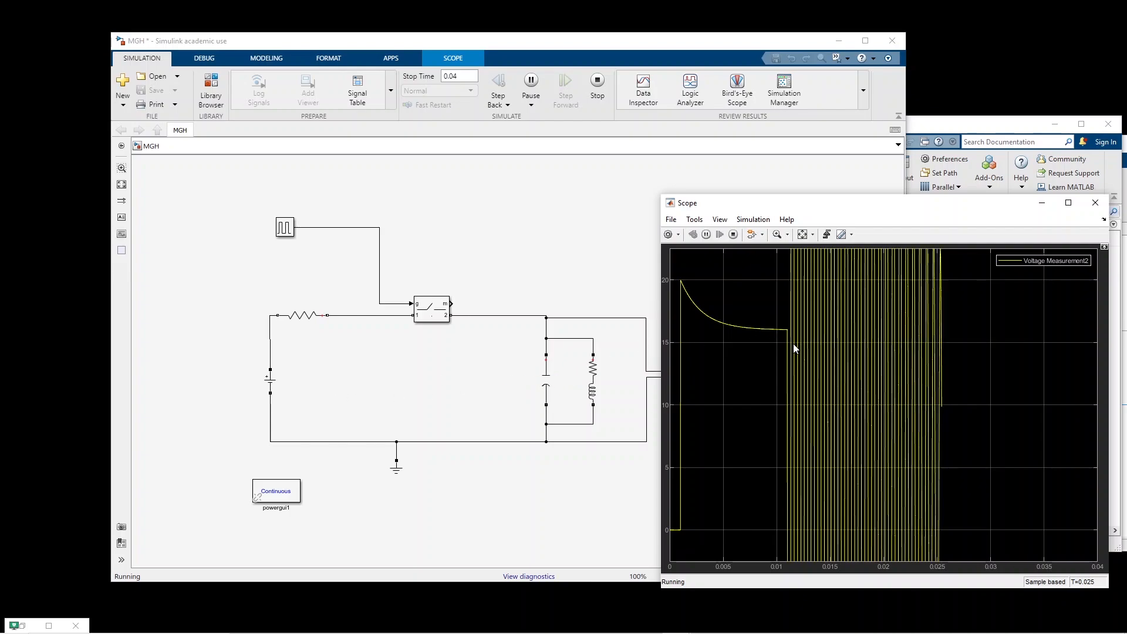
{"action": "mouse_move", "coordinate": [594, 370]}
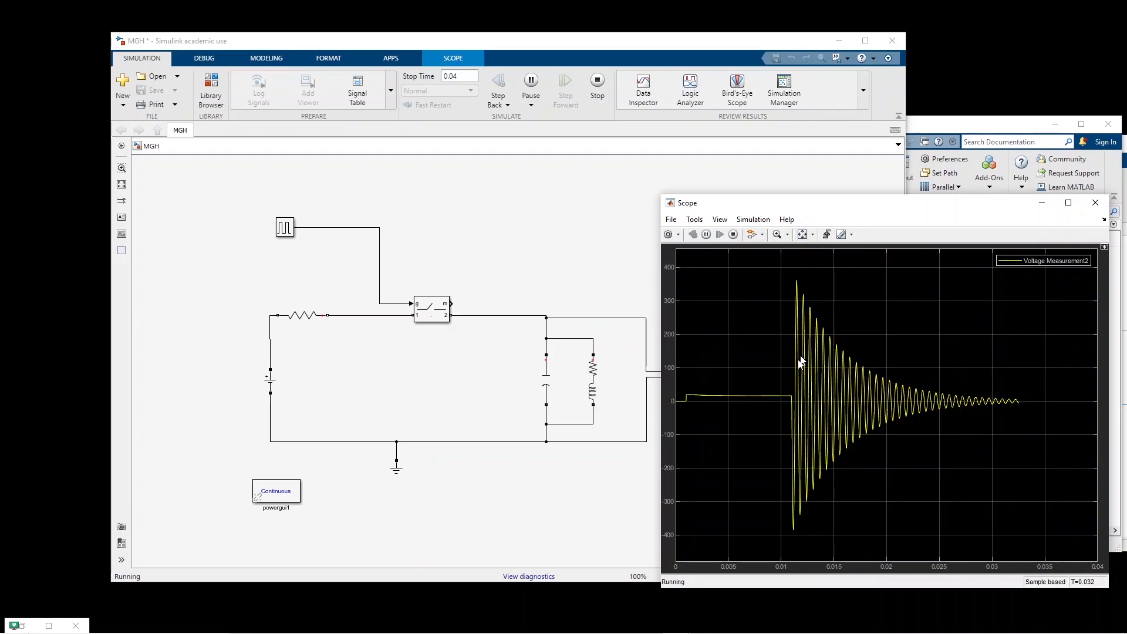
{"action": "mouse_move", "coordinate": [1044, 409]}
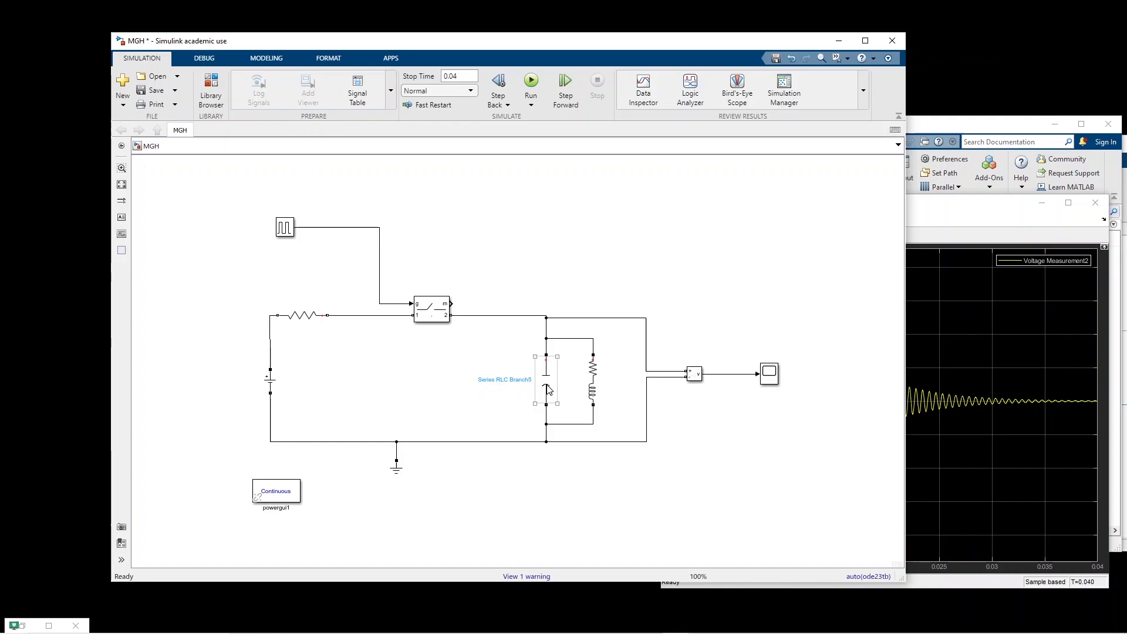
- Deselect the capacitor branch and open the Library Browser
{"action": "left_click", "coordinate": [609, 477]}
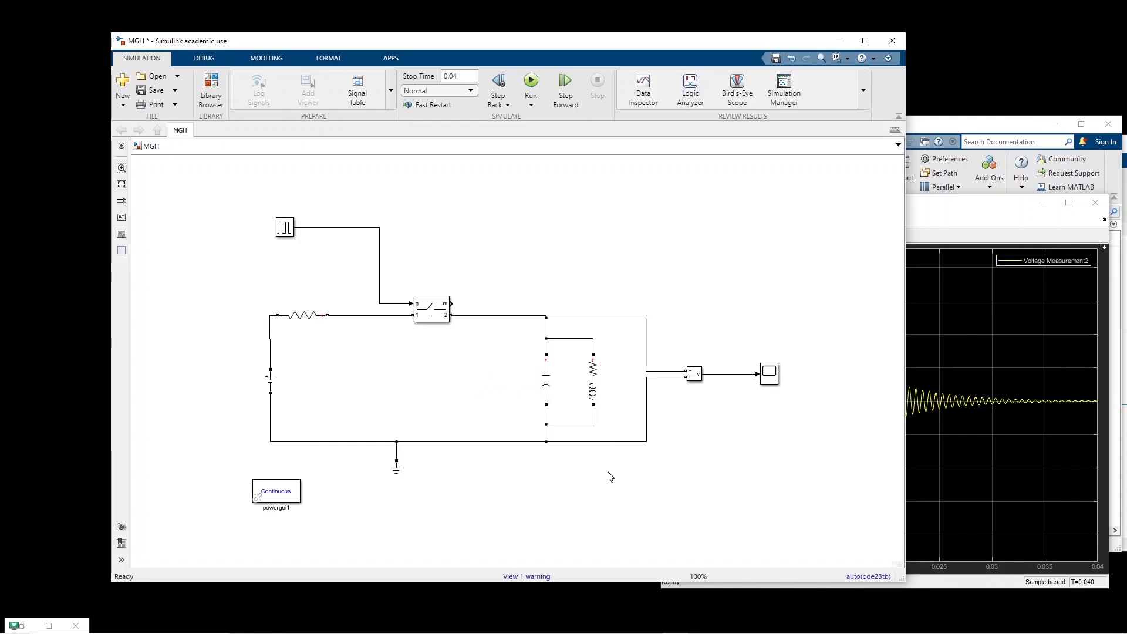
{"action": "mouse_move", "coordinate": [259, 171]}
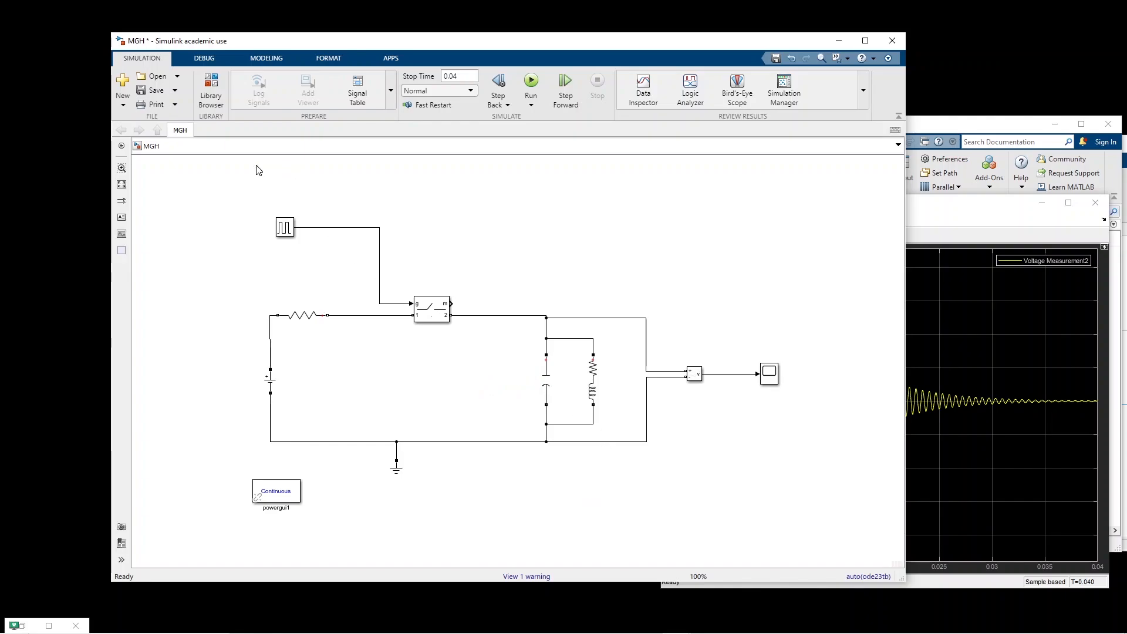
{"action": "left_click", "coordinate": [210, 82]}
{"action": "type", "text": "to workspace"}
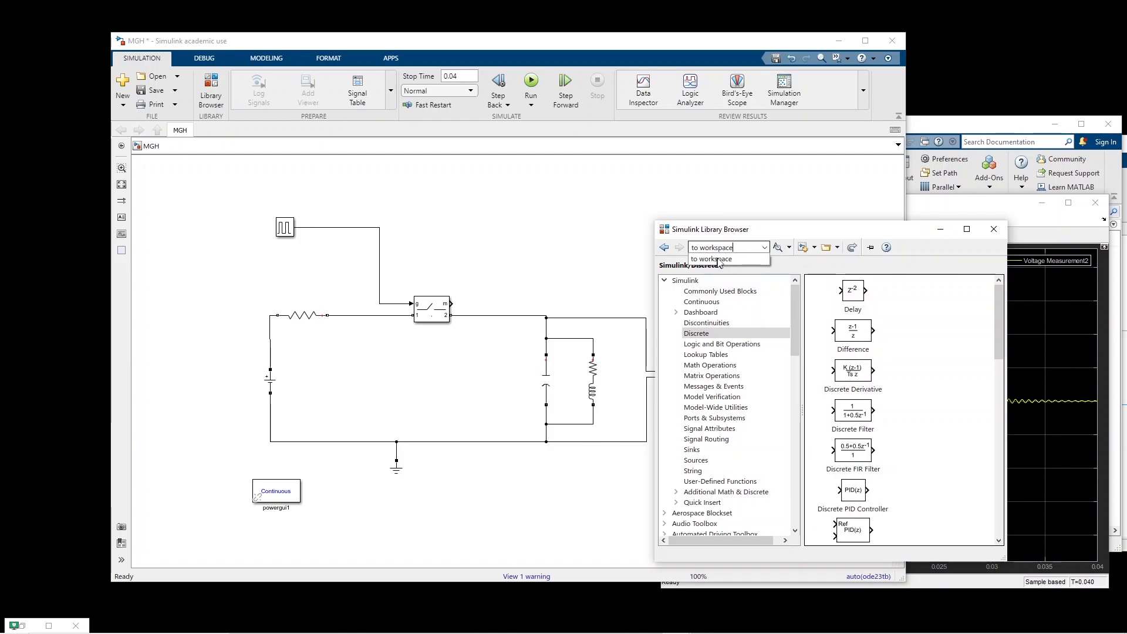
- Search the library for To Workspace, then rerun the simulation with voltage logging
{"action": "key", "text": "Enter"}
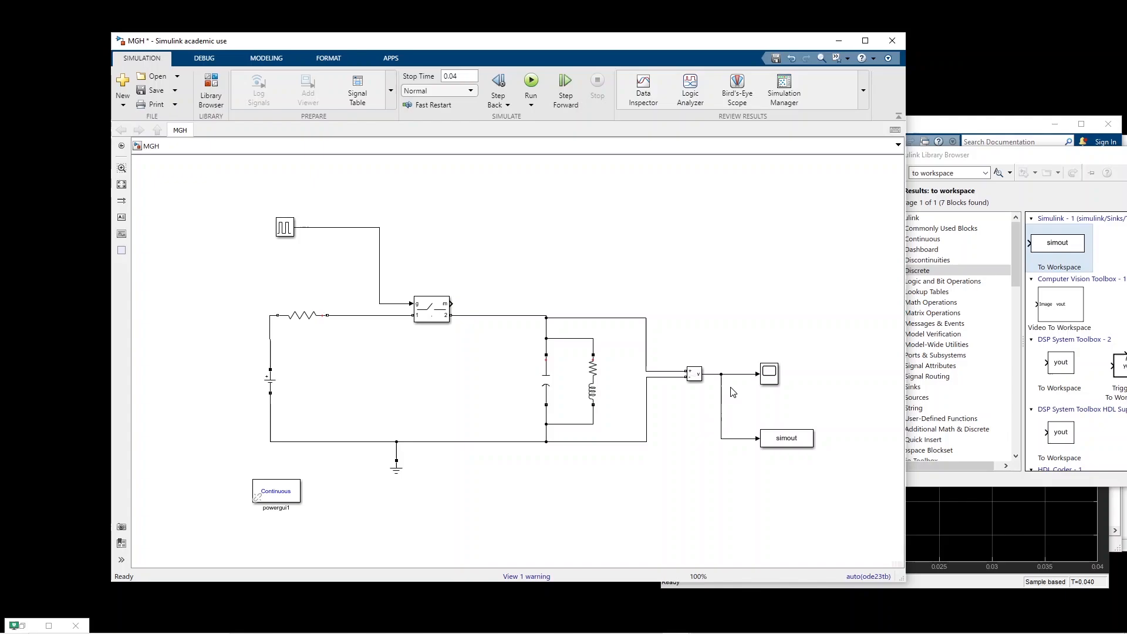
{"action": "mouse_move", "coordinate": [744, 417]}
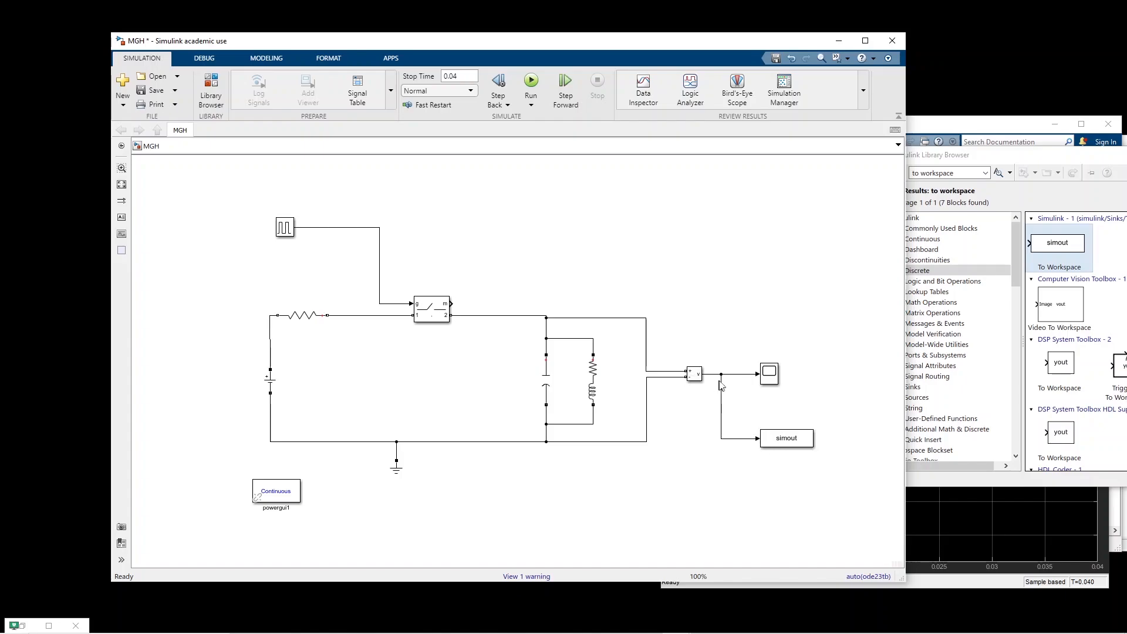
{"action": "mouse_move", "coordinate": [733, 413]}
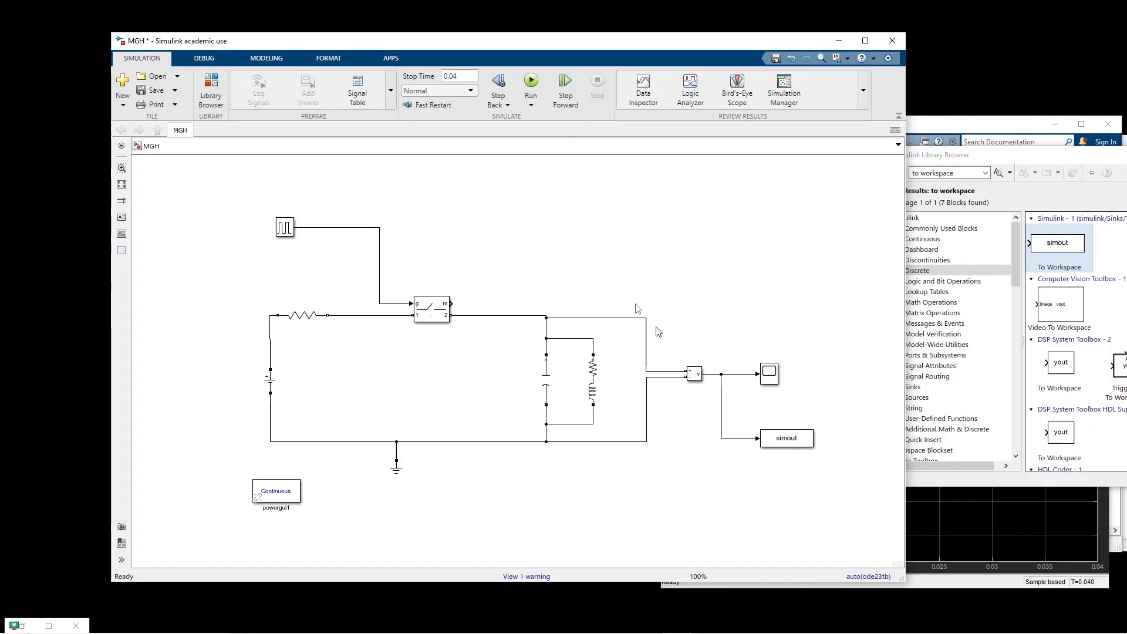
{"action": "mouse_move", "coordinate": [530, 81]}
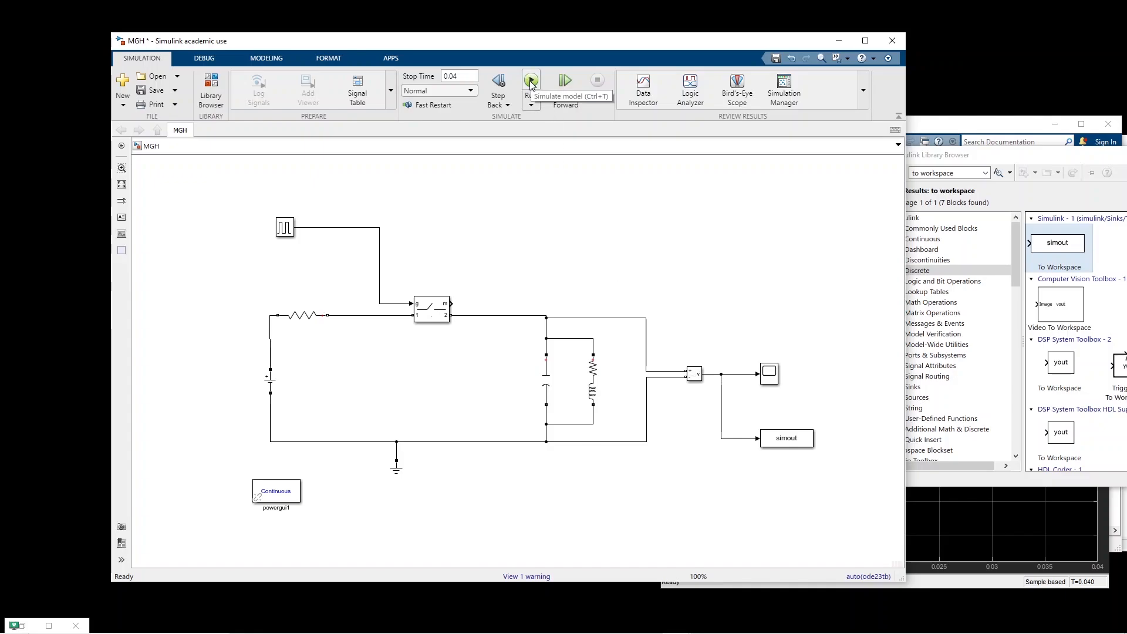
{"action": "left_click", "coordinate": [531, 81]}
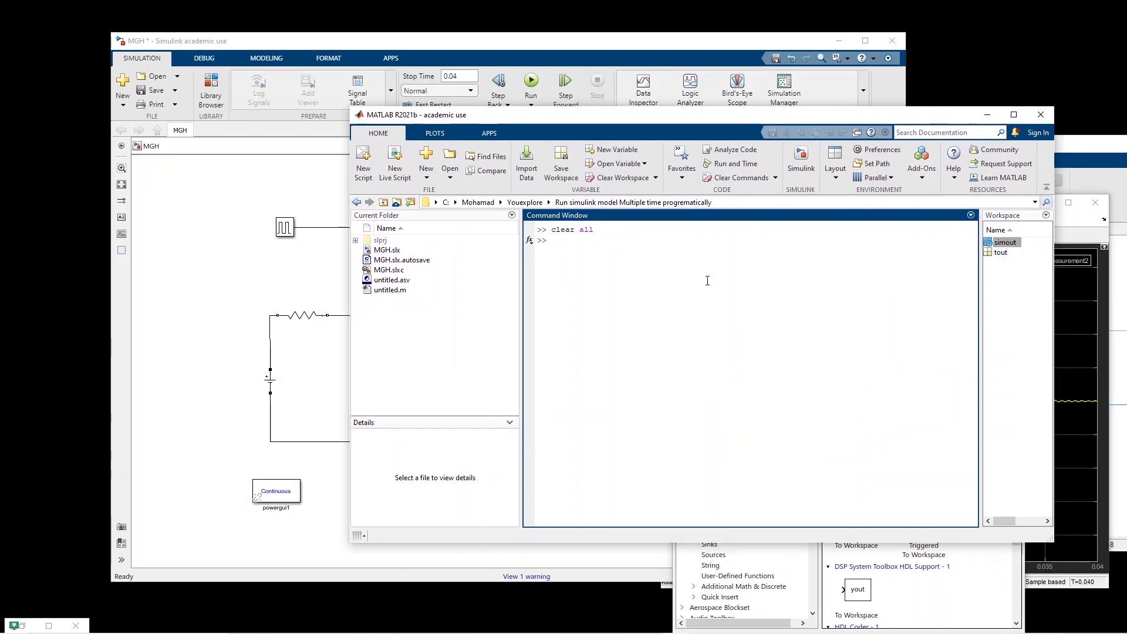
{"action": "mouse_move", "coordinate": [963, 212]}
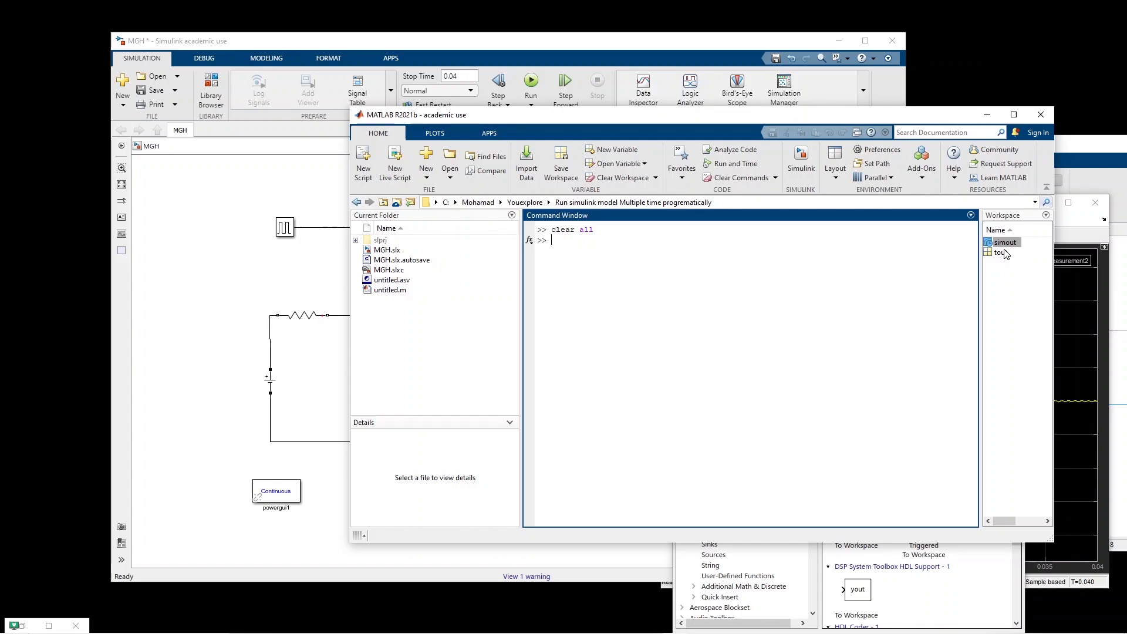
- Inspect tout, then enter plot(simout.Time,simout.Data) in the Command Window
{"action": "double_click", "coordinate": [1005, 242]}
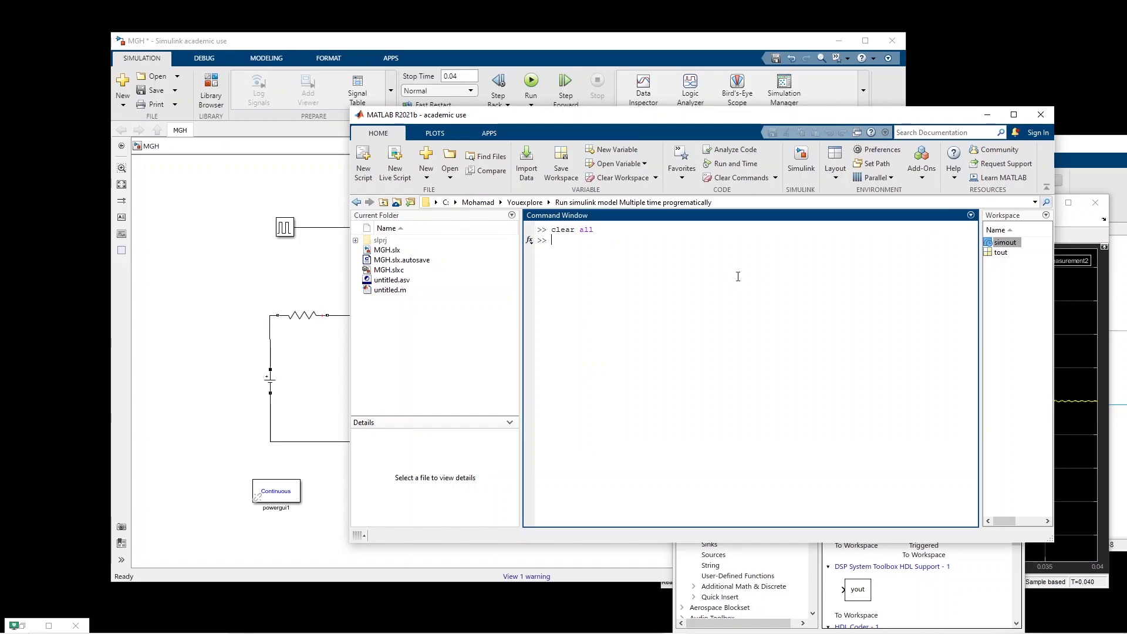
{"action": "type", "text": "plot"}
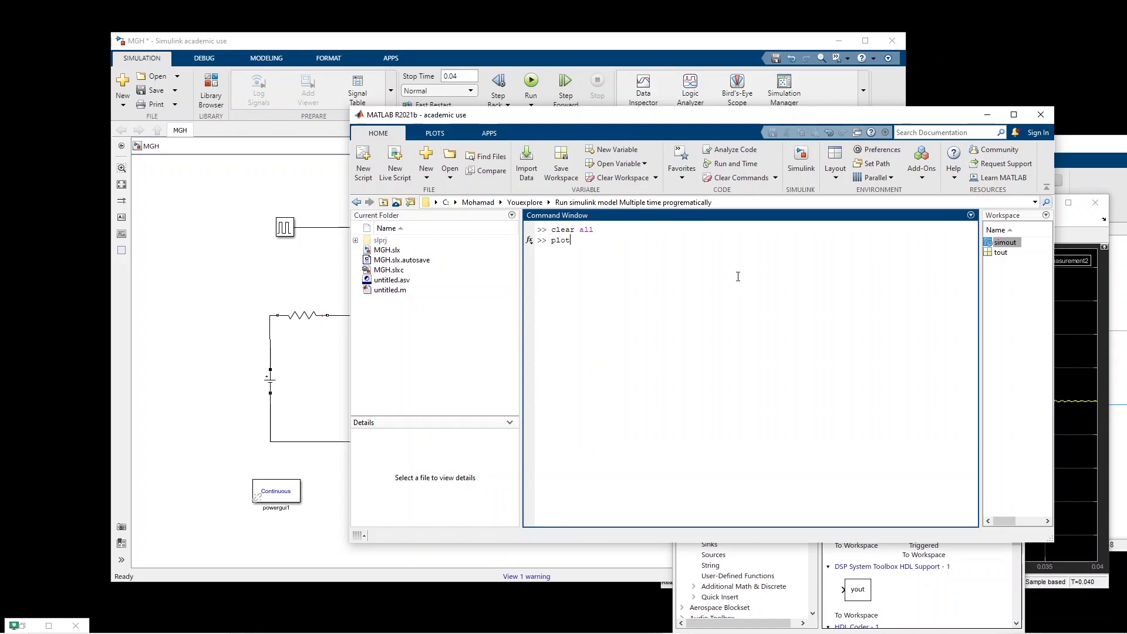
{"action": "type", "text": "()"}
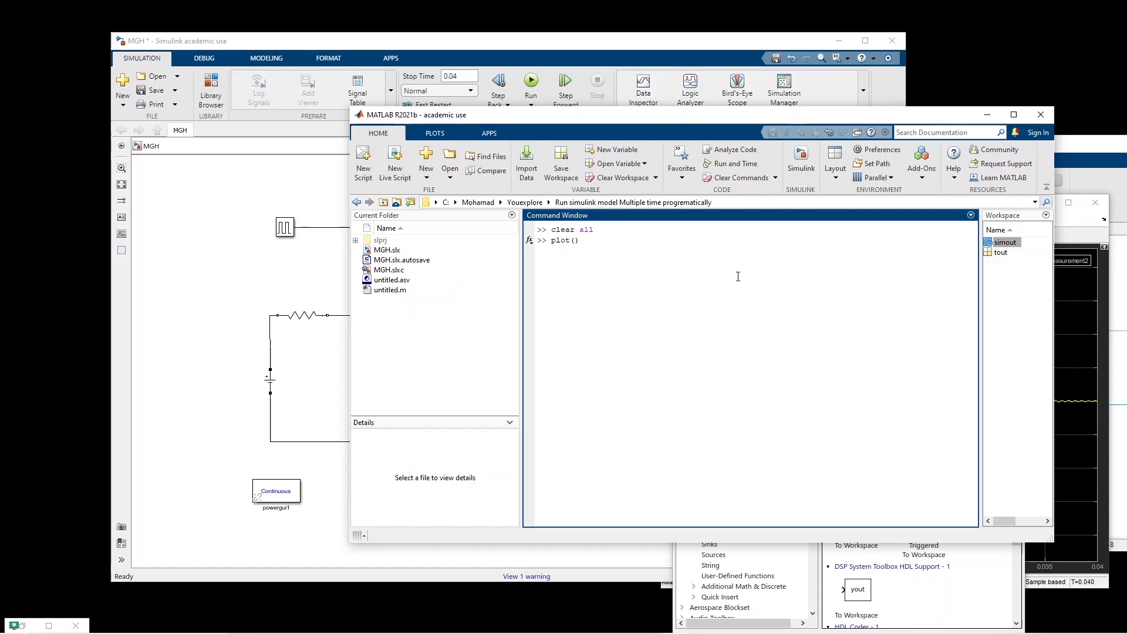
{"action": "type", "text": "simout.T"}
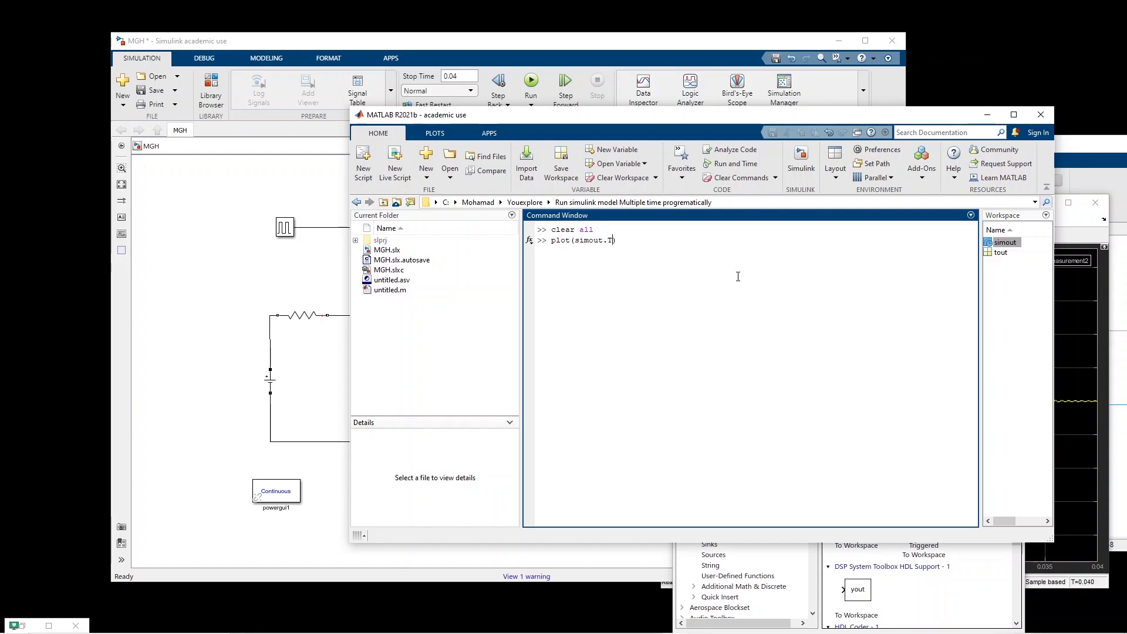
{"action": "type", "text": "ime,si"}
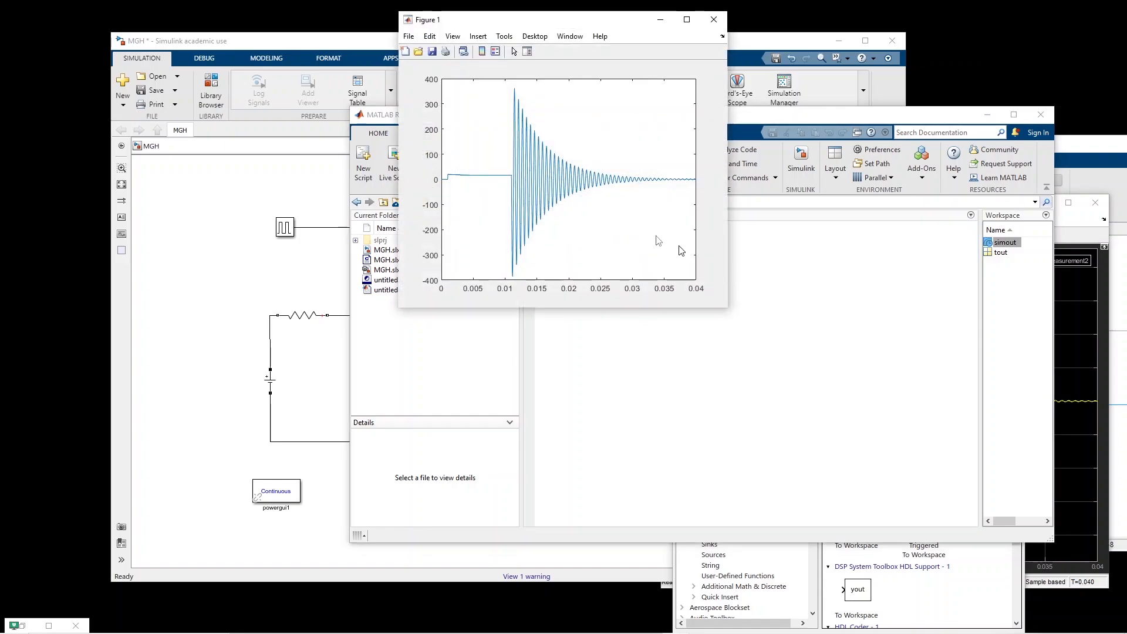
{"action": "mouse_move", "coordinate": [576, 24]}
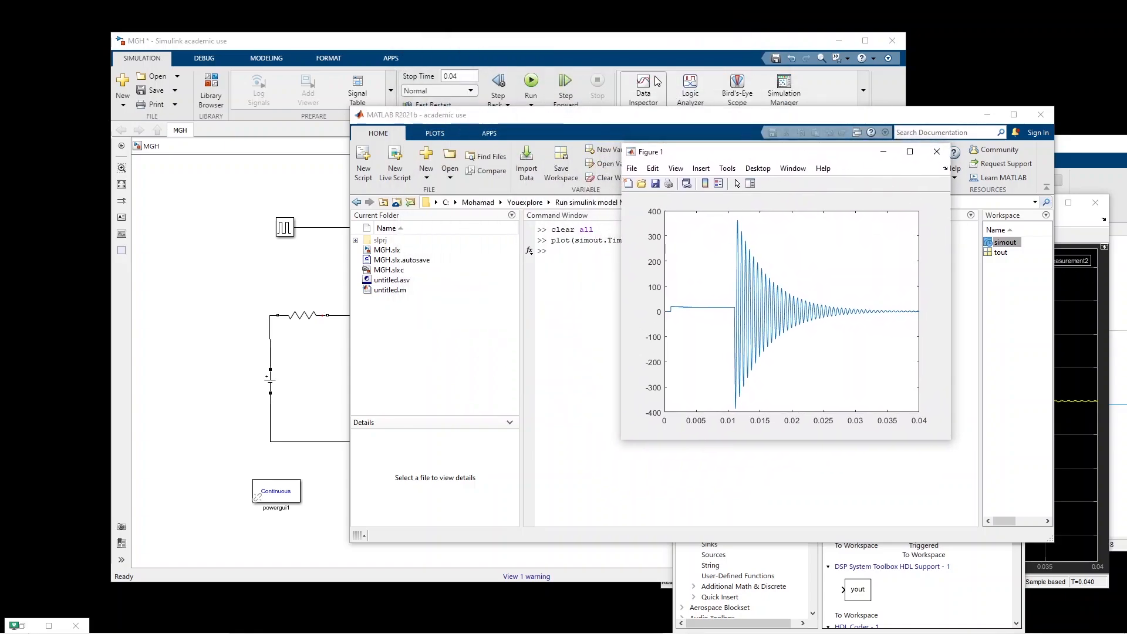
- Change the Series RLC Branch capacitance from 1e-6 to C, verify it, and save the model
{"action": "left_click_drag", "start_coordinate": [654, 151], "coordinate": [761, 208]}
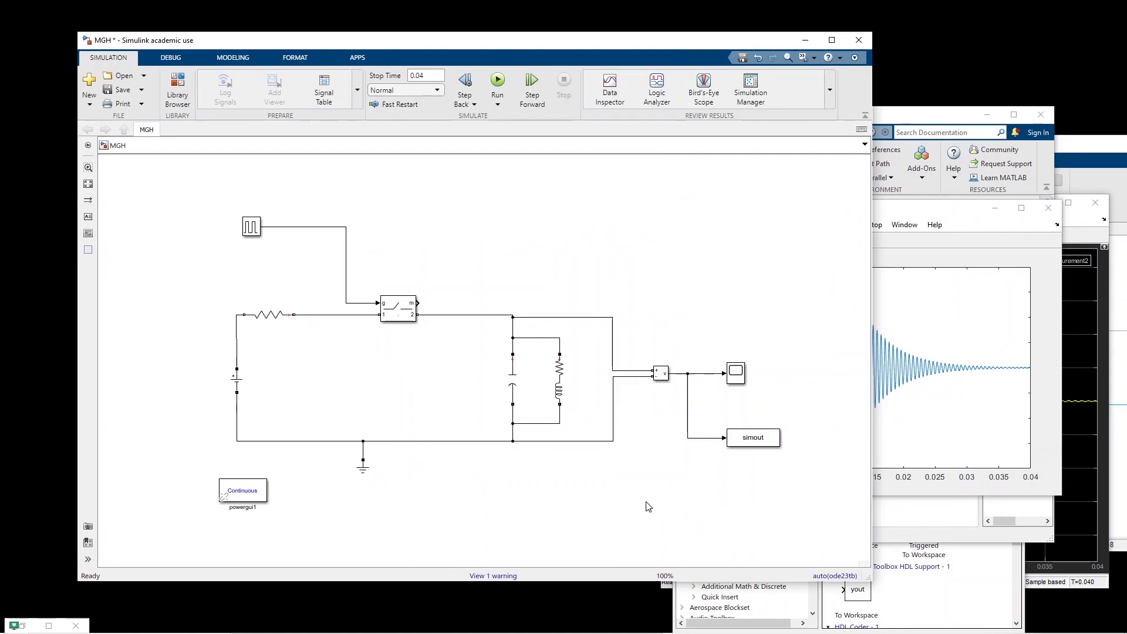
{"action": "left_click", "coordinate": [512, 381]}
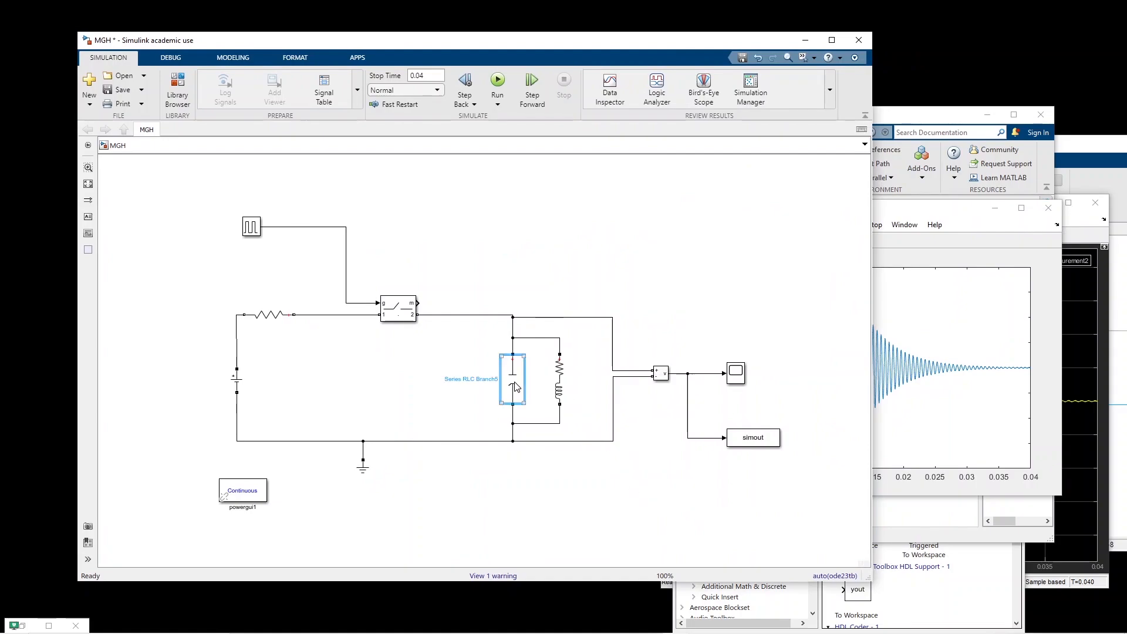
{"action": "double_click", "coordinate": [513, 378]}
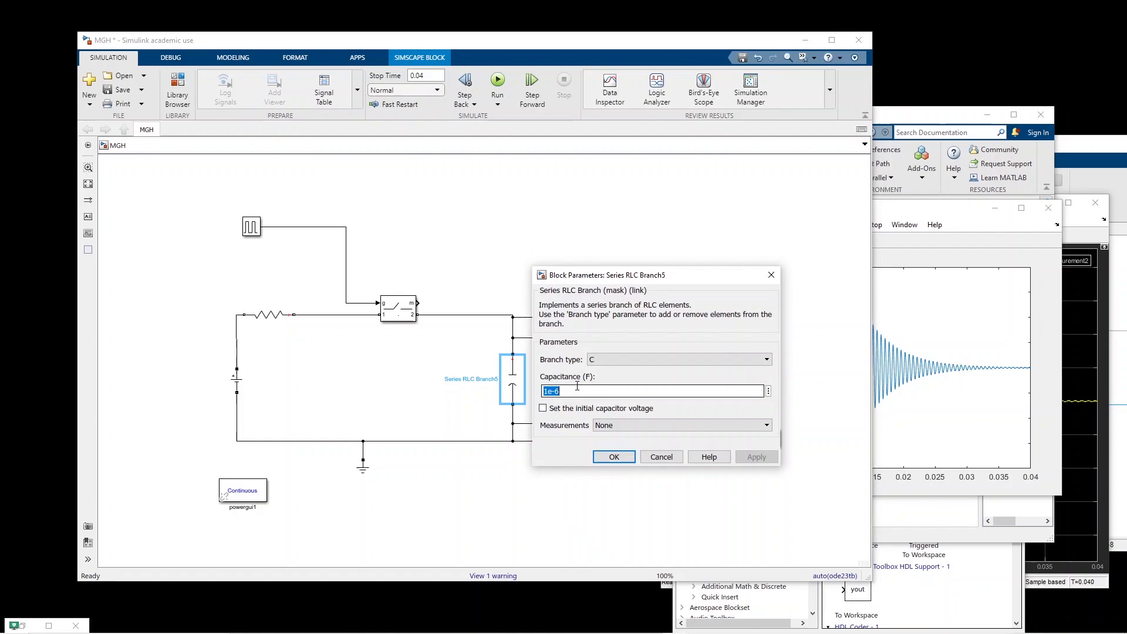
{"action": "type", "text": "C"}
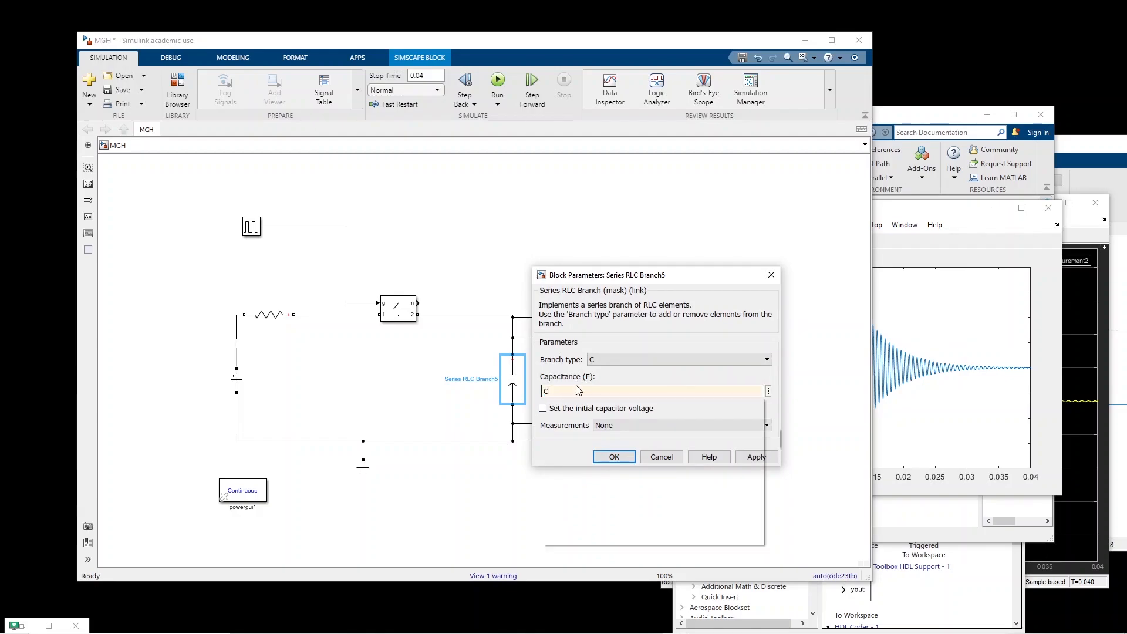
{"action": "left_click", "coordinate": [650, 390]}
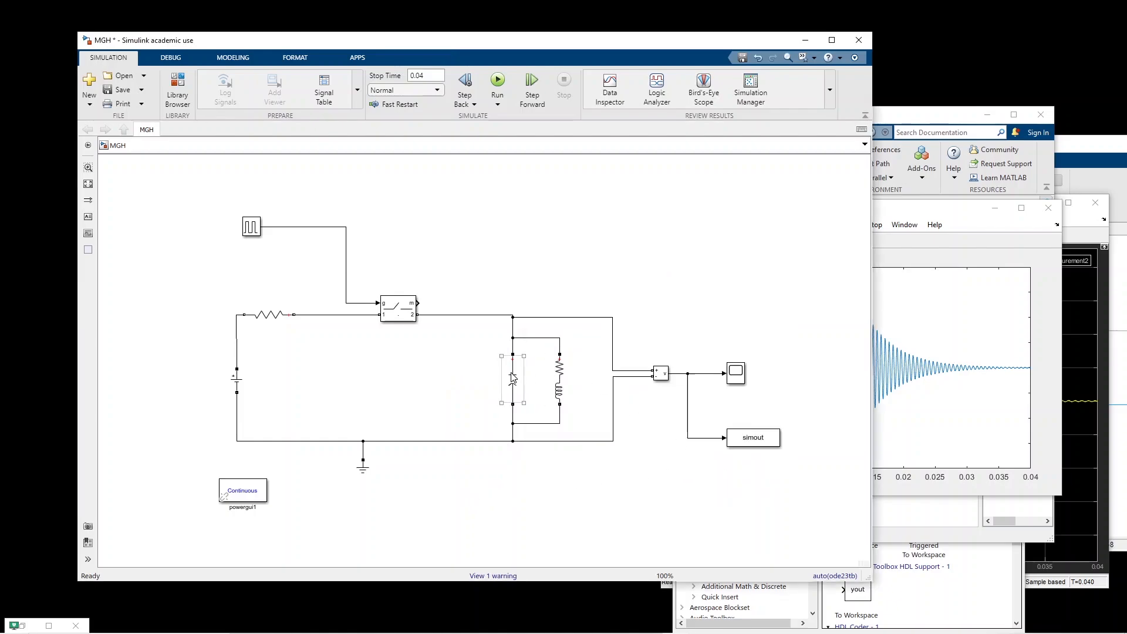
{"action": "double_click", "coordinate": [511, 379]}
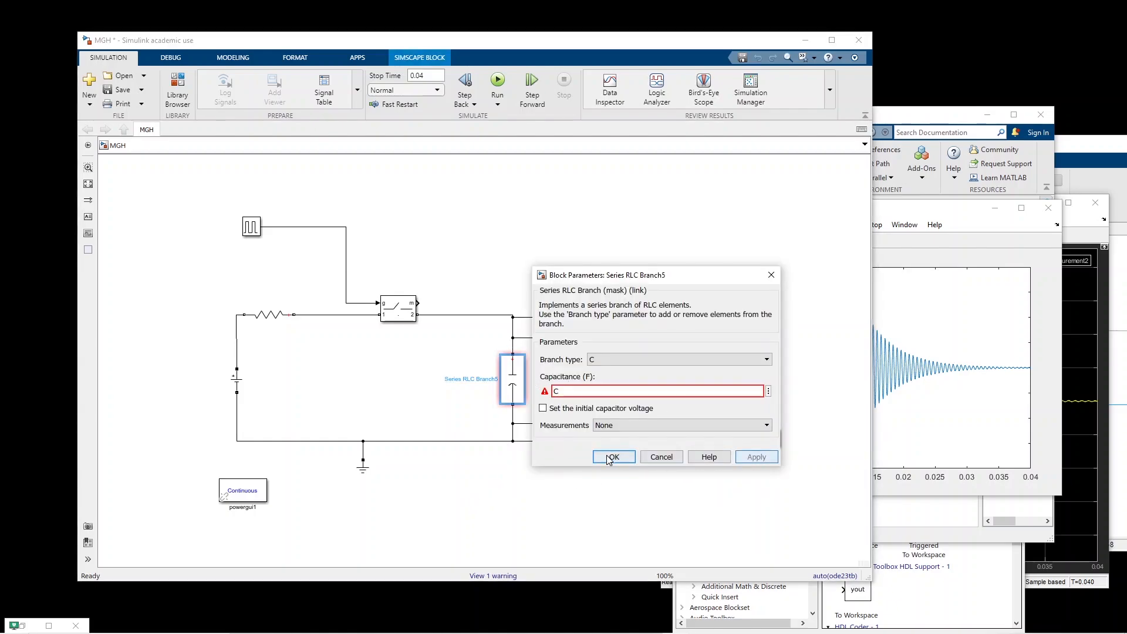
{"action": "left_click", "coordinate": [613, 457]}
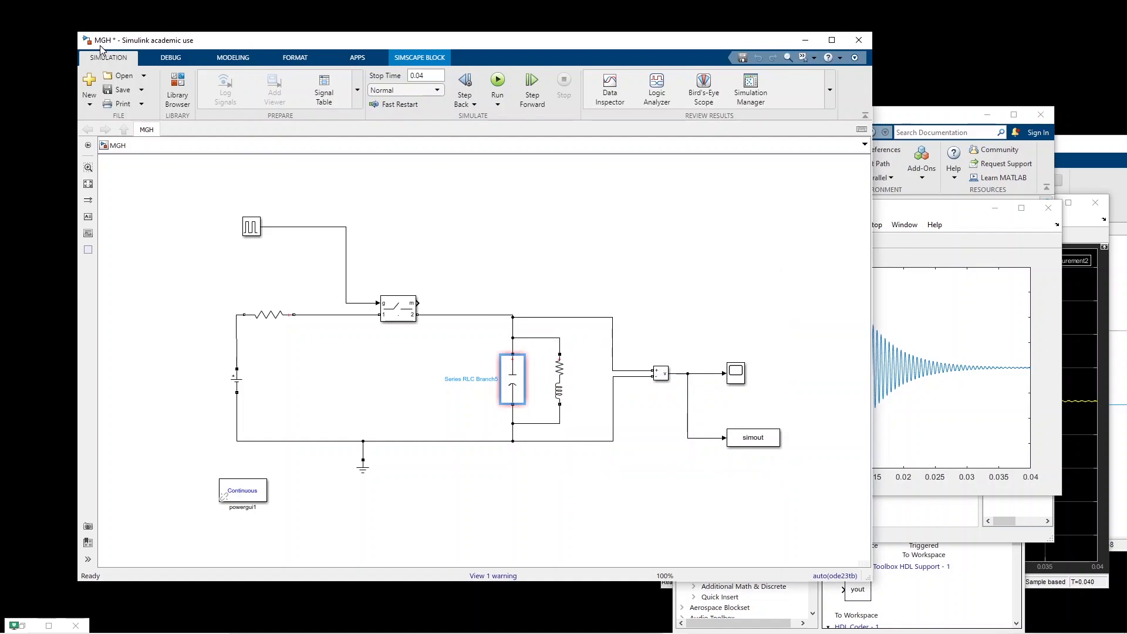
{"action": "left_click", "coordinate": [116, 89]}
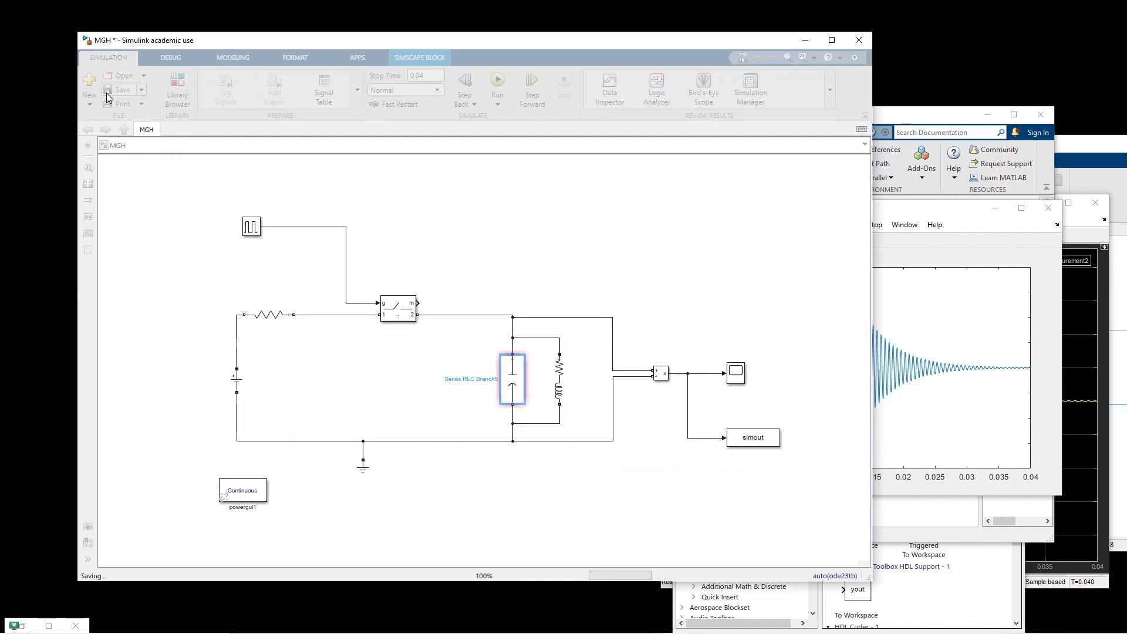
{"action": "left_click", "coordinate": [117, 89]}
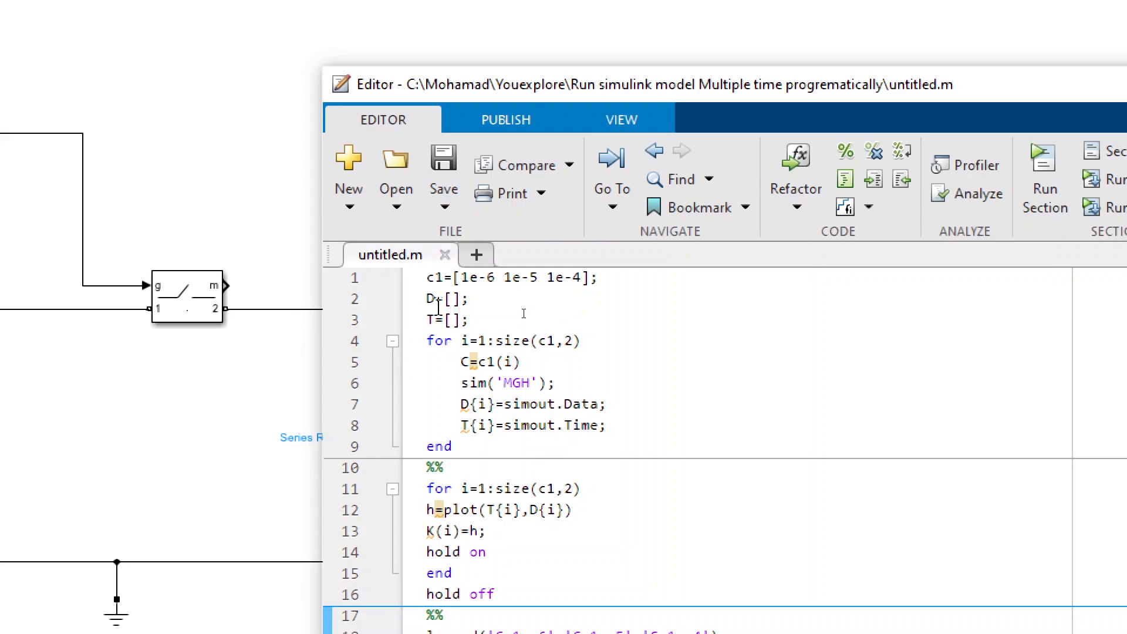
{"action": "mouse_move", "coordinate": [469, 340]}
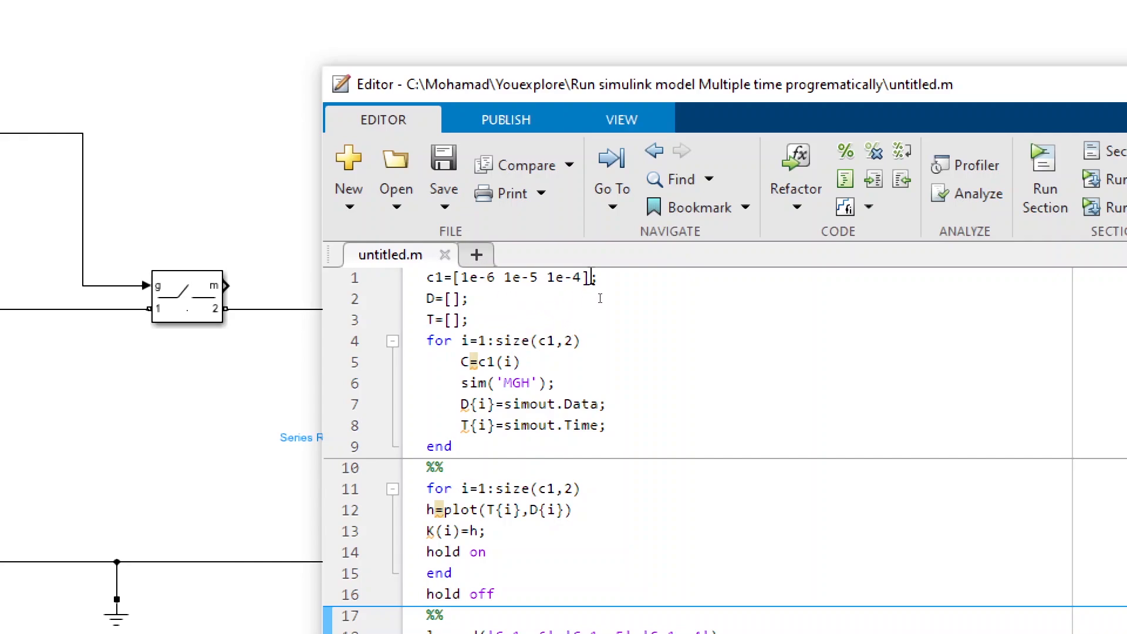
{"action": "mouse_move", "coordinate": [488, 340]}
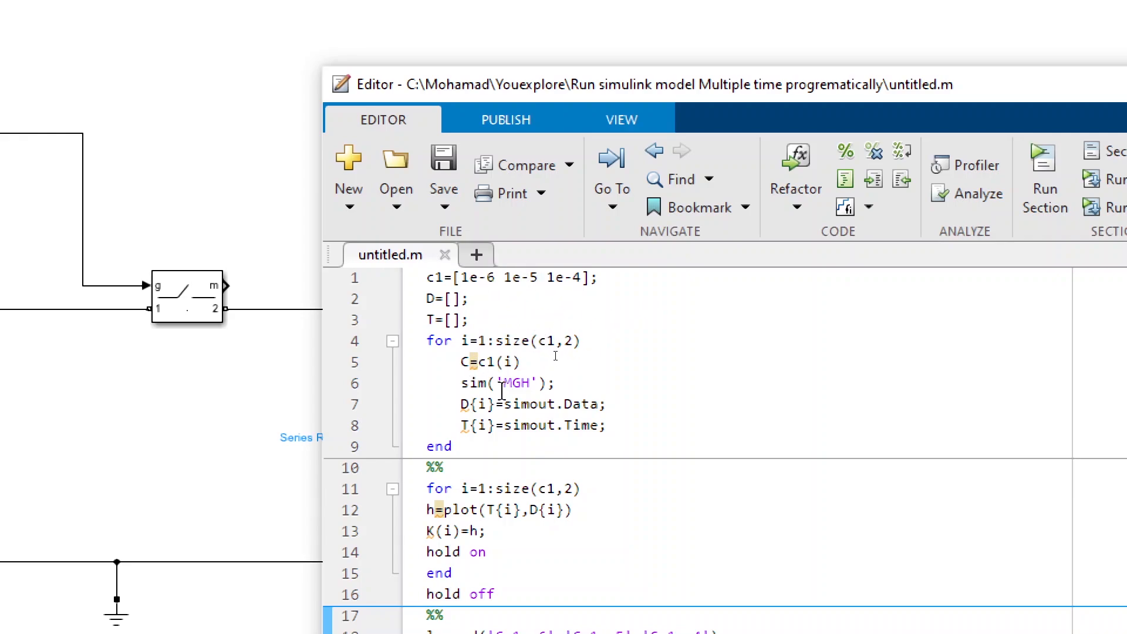
{"action": "mouse_move", "coordinate": [569, 391]}
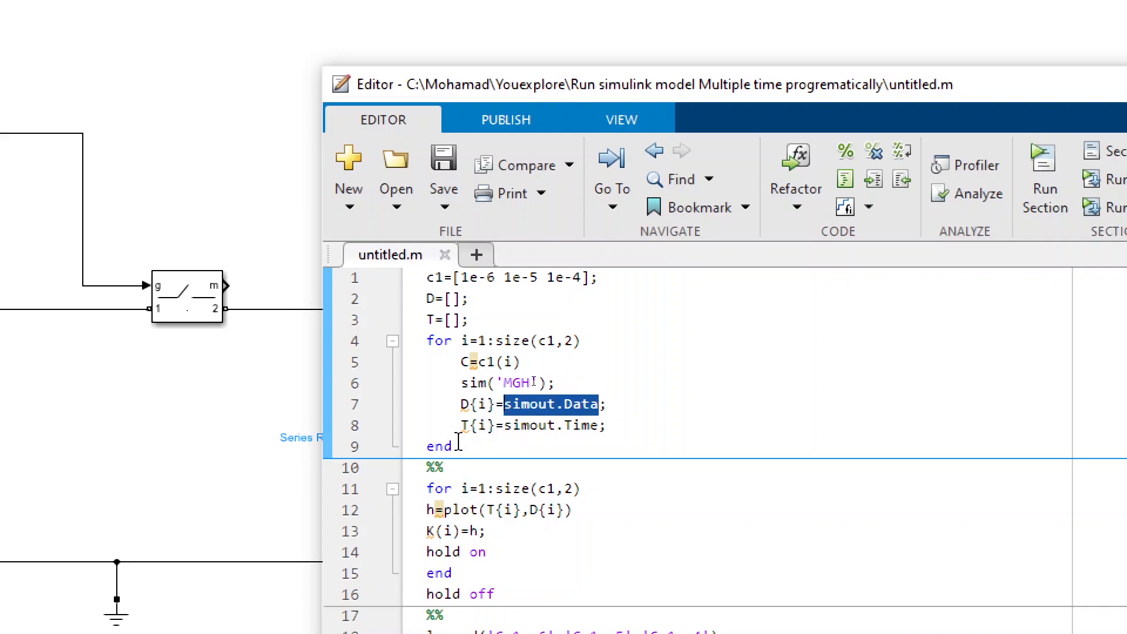
- Review the loop lines storing simout.Data and simout.Time in cell arrays
{"action": "double_click", "coordinate": [476, 425]}
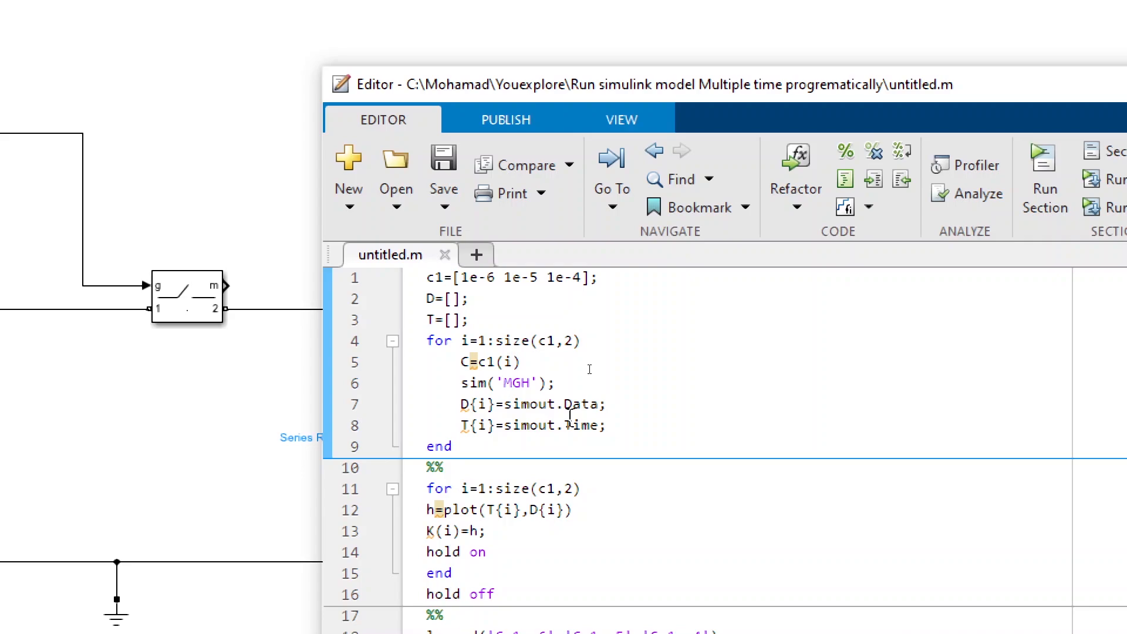
{"action": "left_click", "coordinate": [607, 425]}
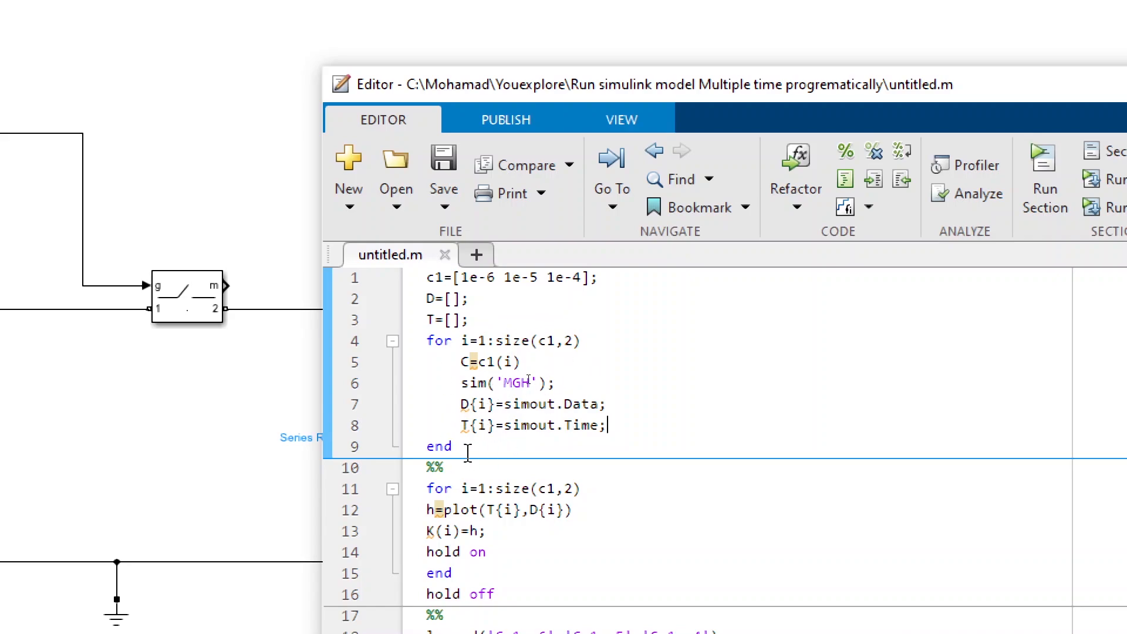
{"action": "mouse_move", "coordinate": [574, 425]}
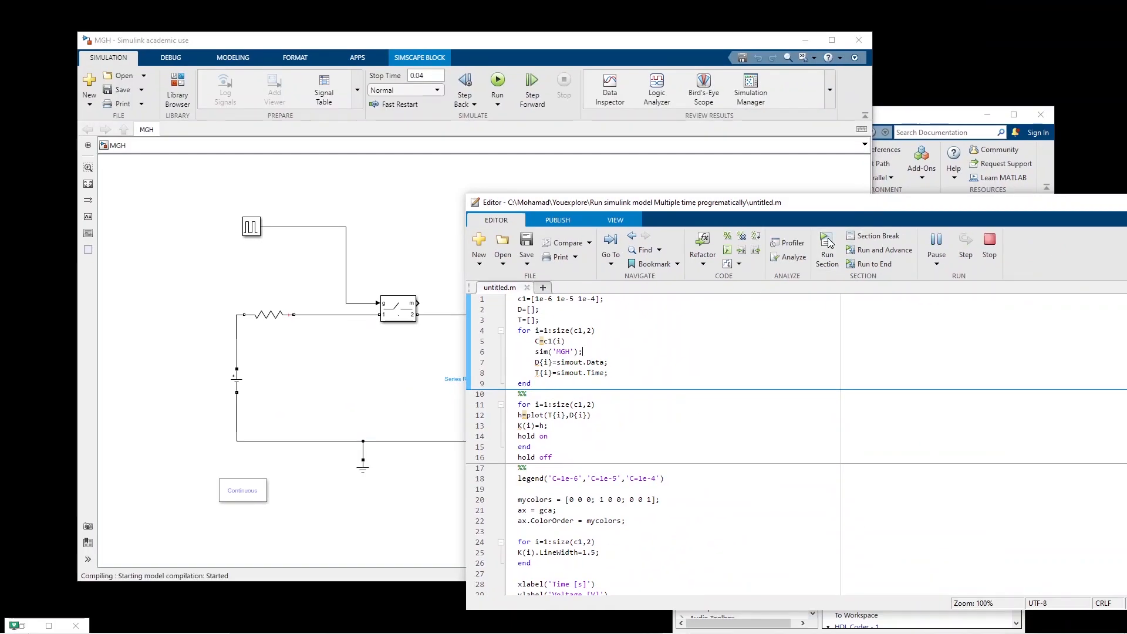
- Bring the Command Window forward to see the C = 1.0000e-06 output
{"action": "left_click", "coordinate": [827, 244]}
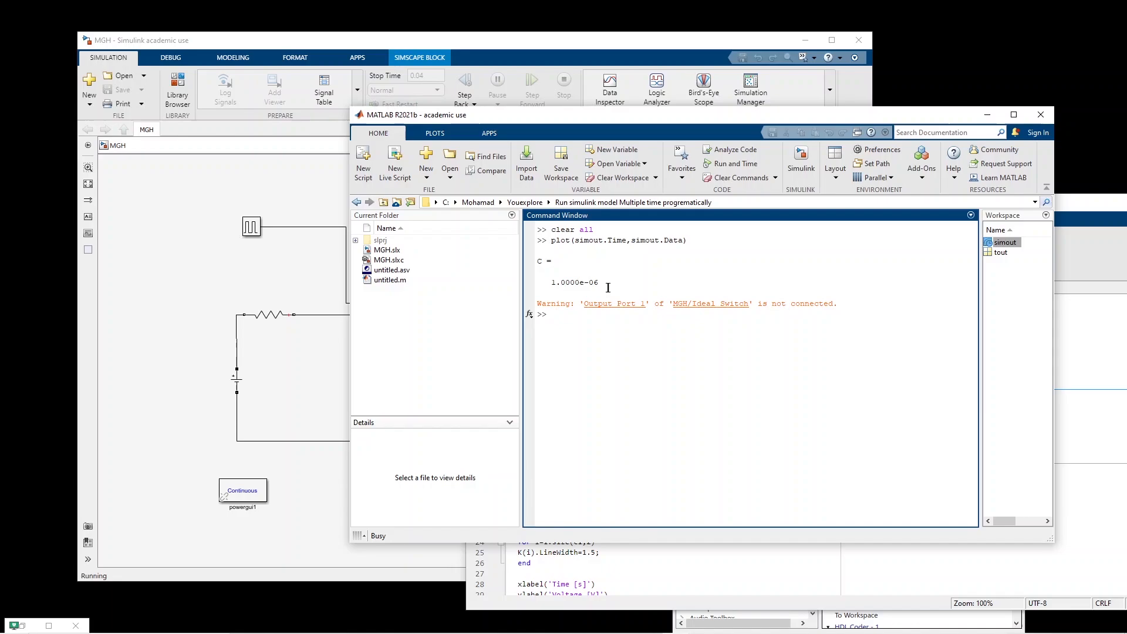
{"action": "double_click", "coordinate": [575, 281]}
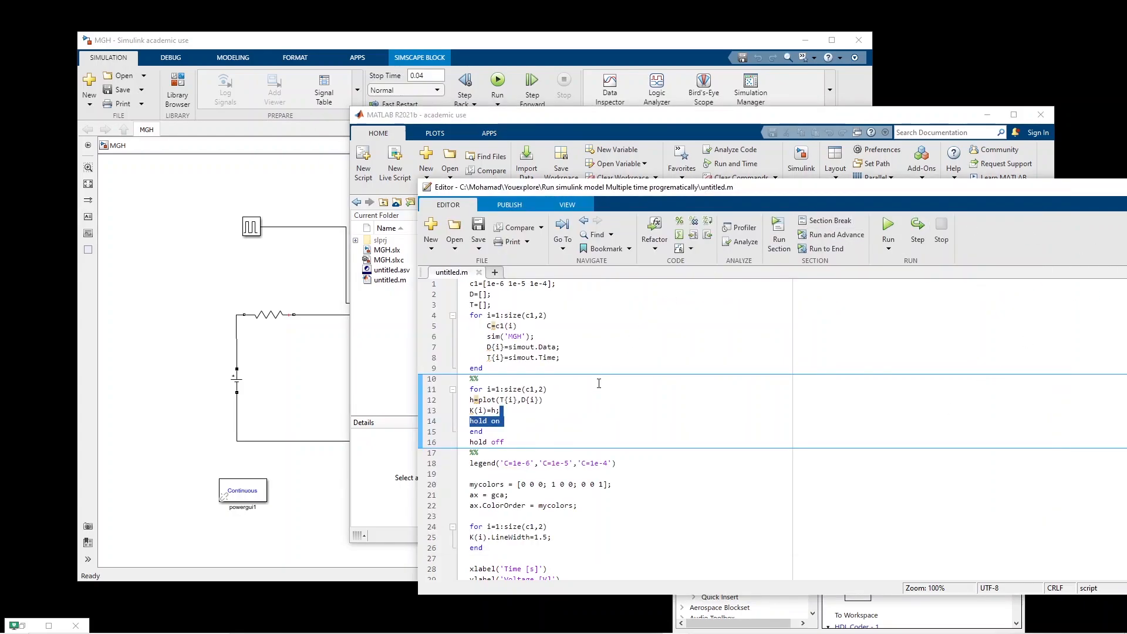
- Place the cursor in the second section's hold-on plot loop to overlay the three responses
{"action": "left_click", "coordinate": [583, 418]}
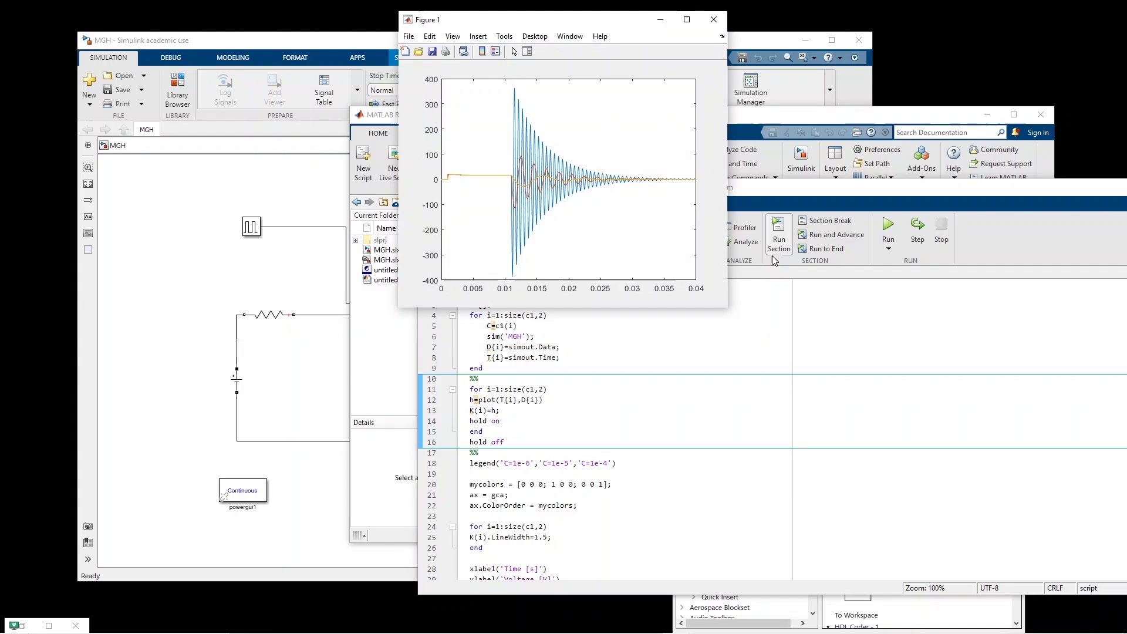
{"action": "mouse_move", "coordinate": [578, 216]}
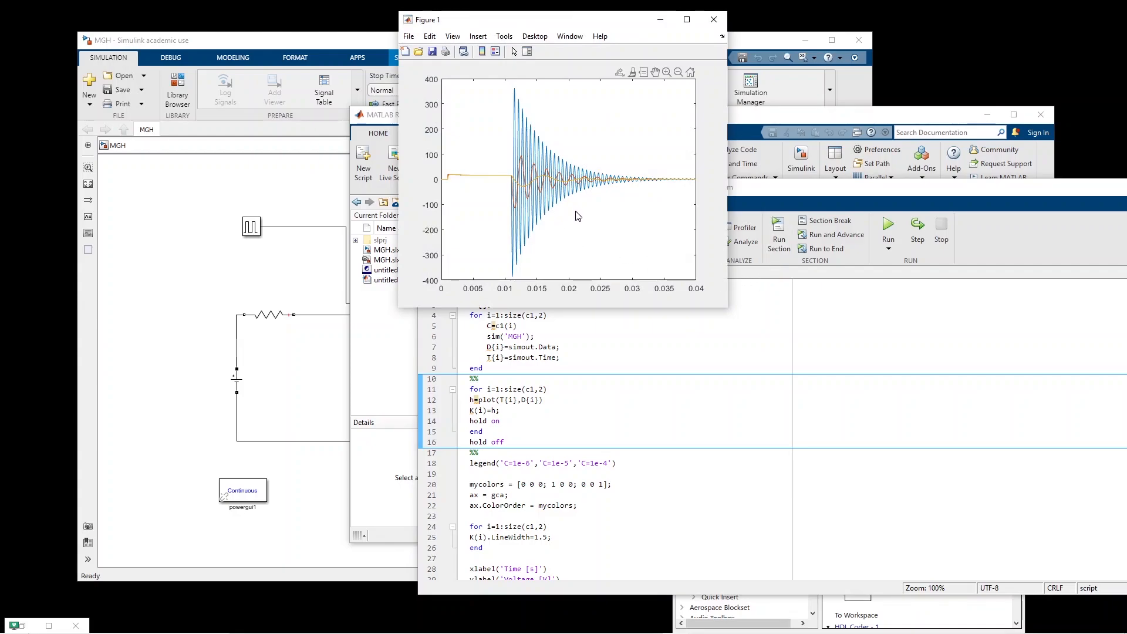
{"action": "mouse_move", "coordinate": [646, 289]}
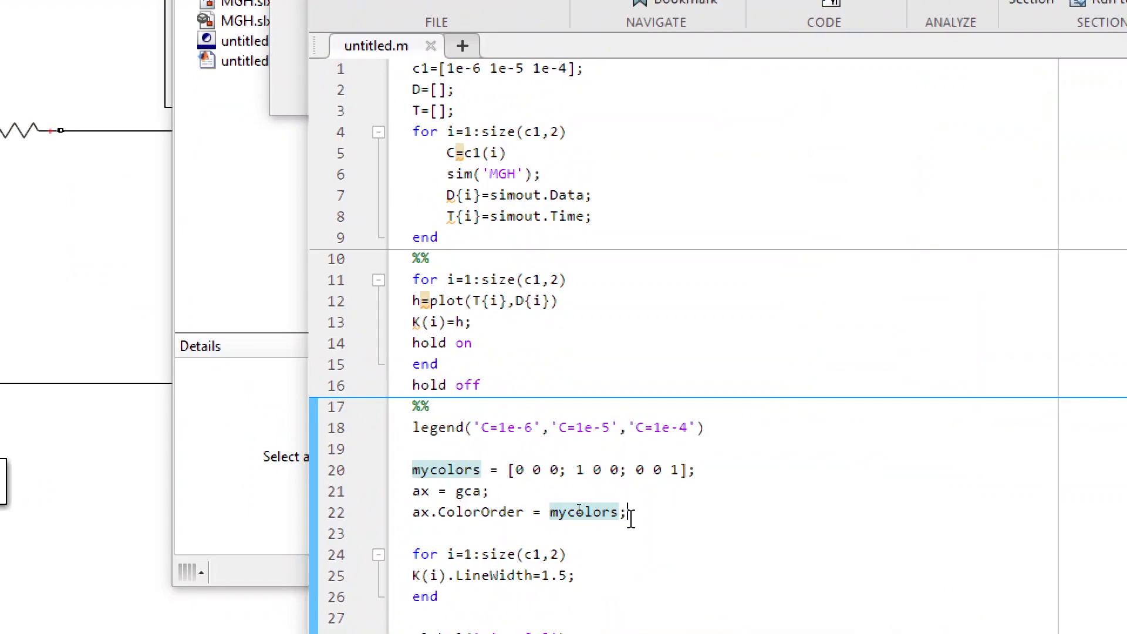
- Select the legend, ColorOrder and LineWidth code in the third section
{"action": "left_click_drag", "start_coordinate": [412, 470], "coordinate": [626, 512]}
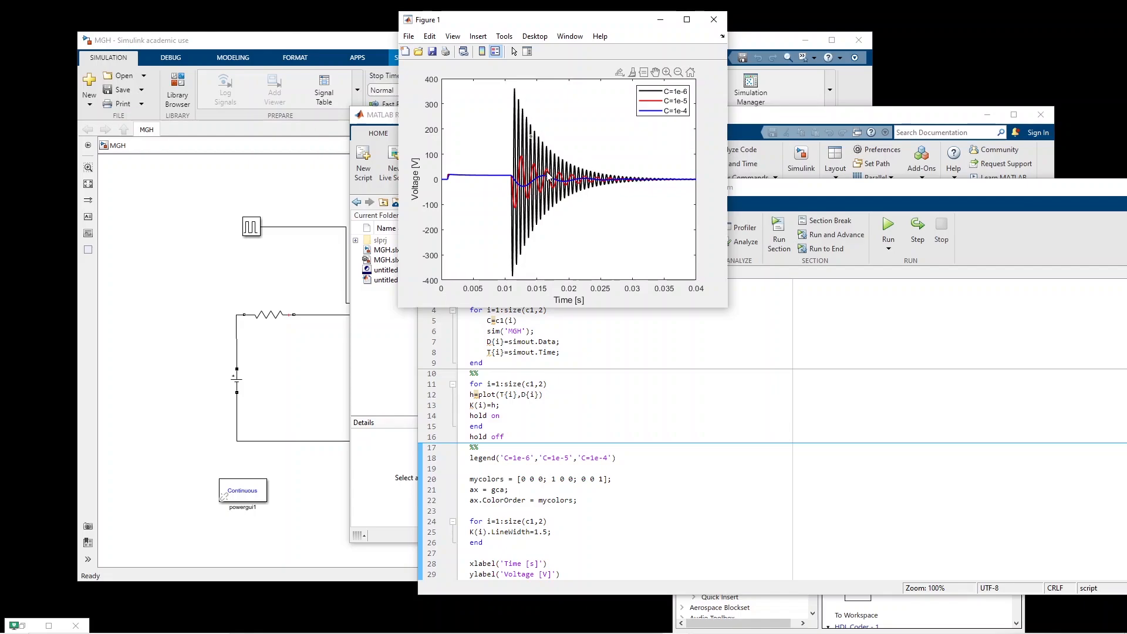
{"action": "mouse_move", "coordinate": [548, 176]}
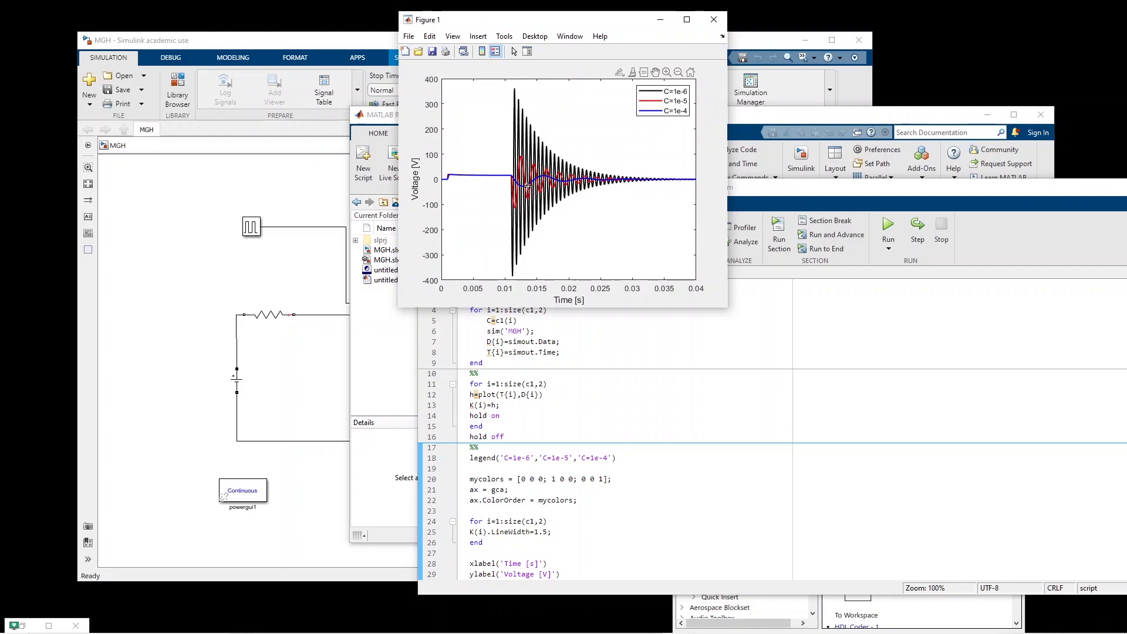
{"action": "mouse_move", "coordinate": [621, 297]}
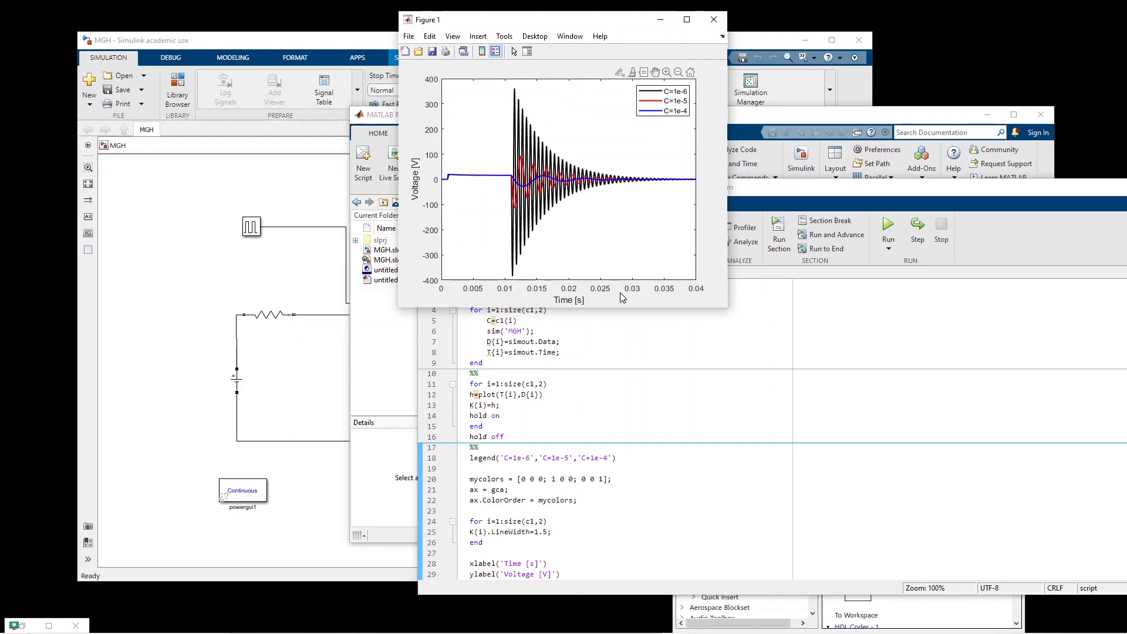